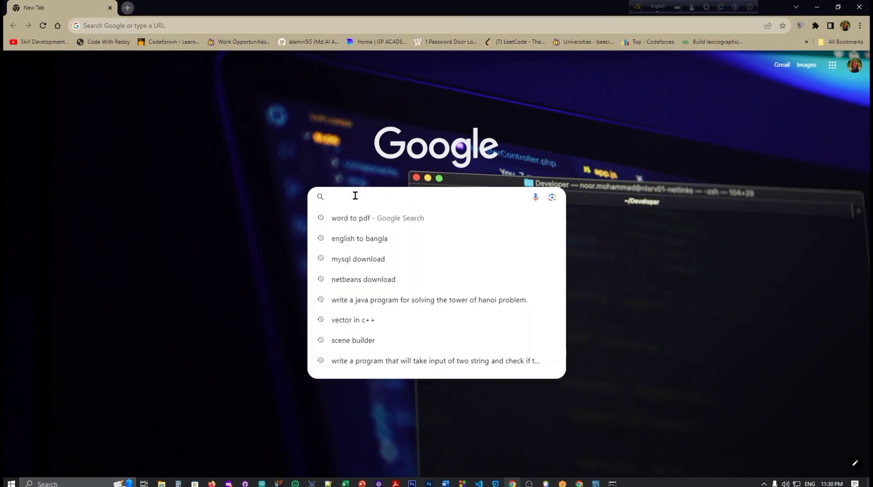
Search Google for 'xampp download' and open the Apache Friends download page.
text(xampp)
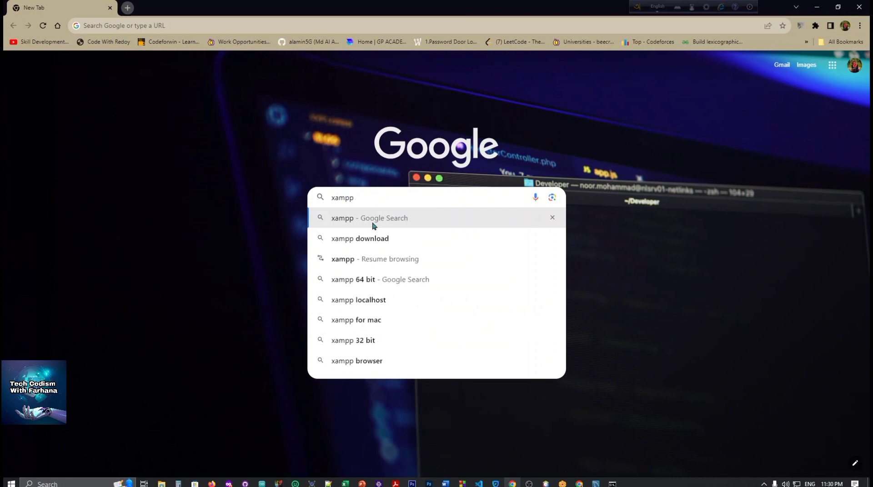
click(360, 238)
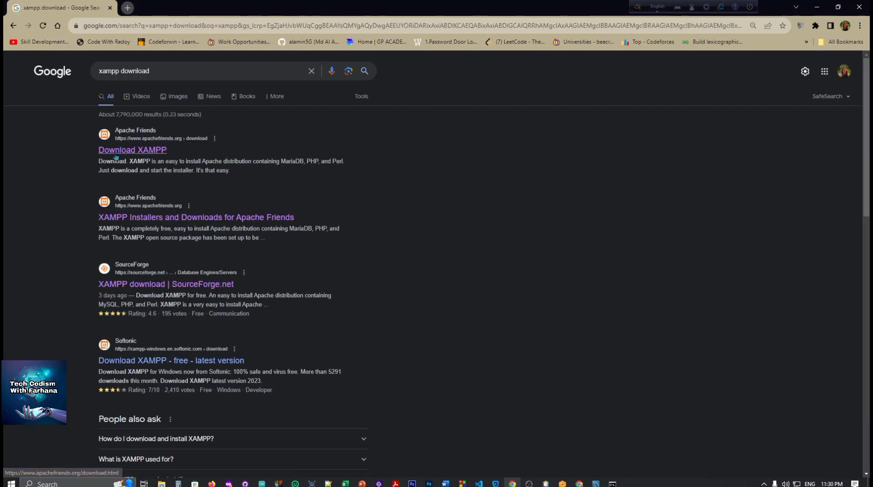
click(132, 150)
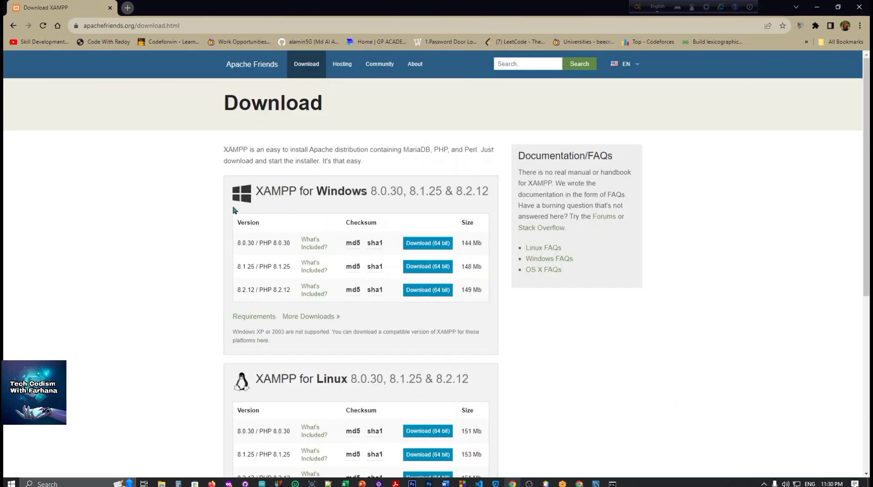
mouse_move(563, 397)
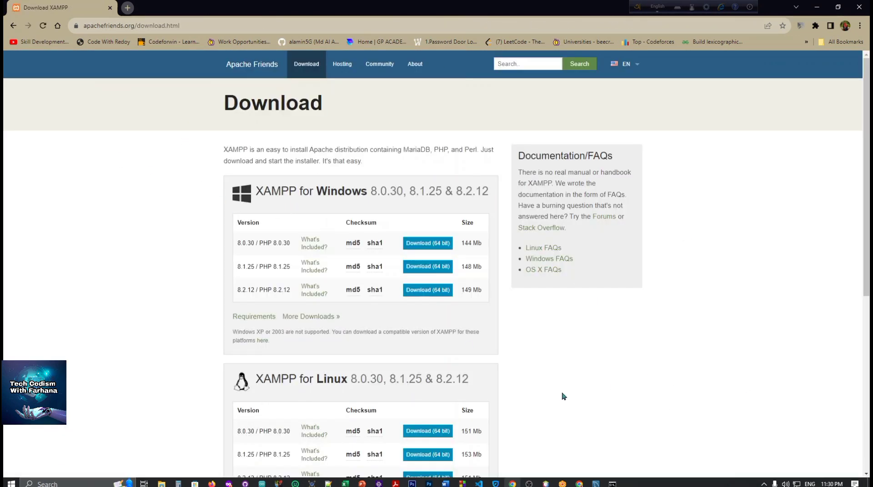
mouse_move(221, 320)
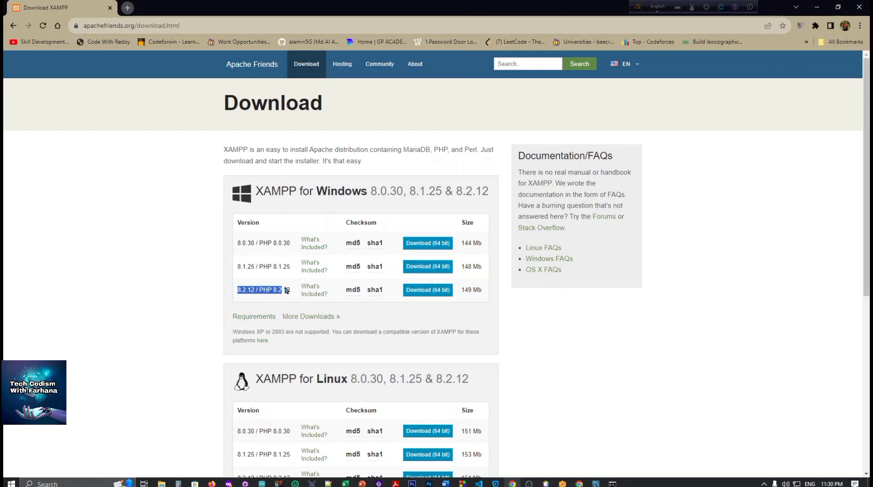
Download the XAMPP for Windows 8.2.12 (64 bit) installer.
click(427, 290)
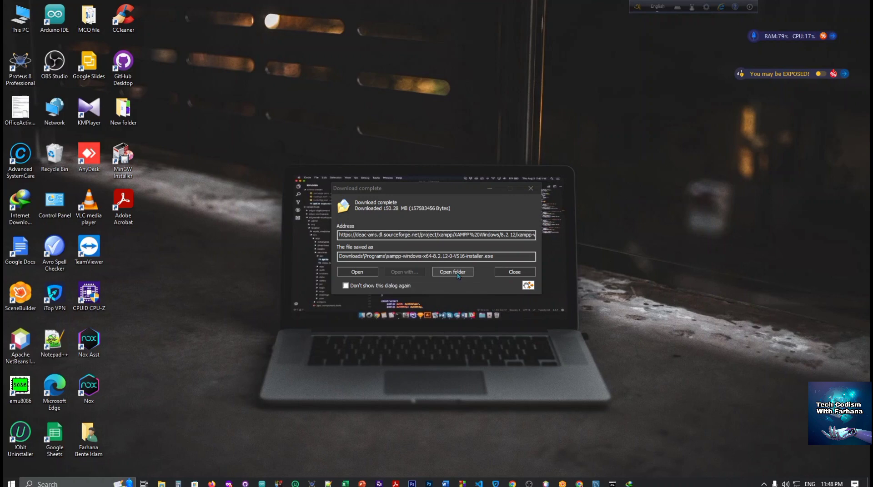
Show the downloaded installer in its Downloads folder, maximized.
click(452, 272)
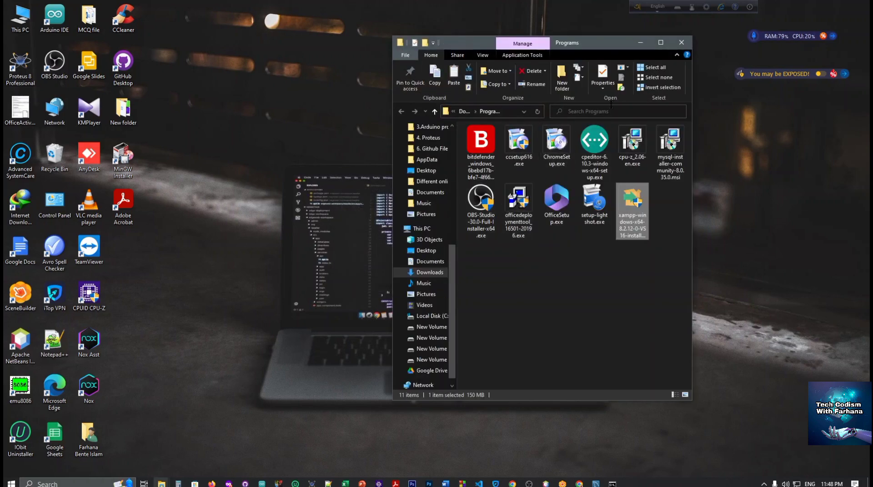
click(660, 42)
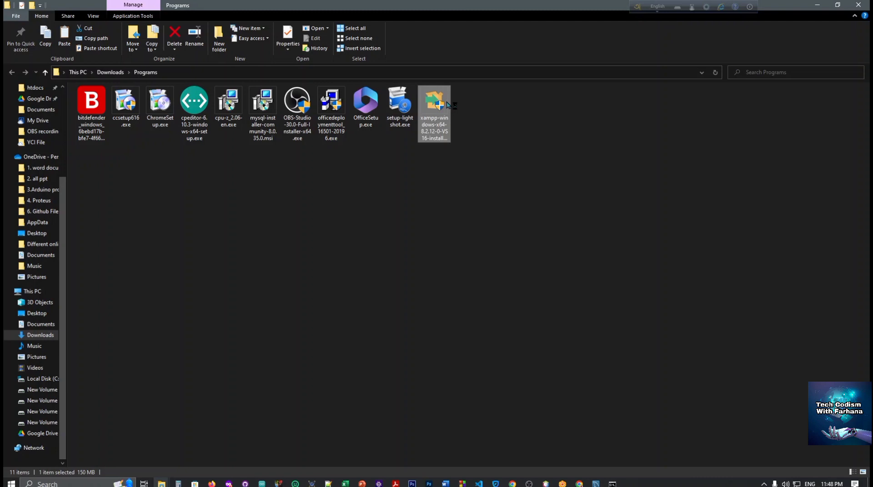
mouse_move(450, 112)
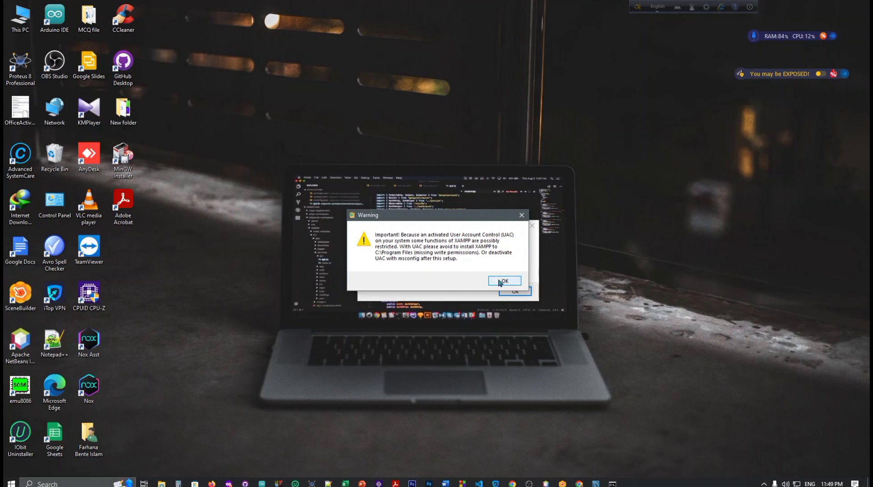
Dismiss the UAC warning and accept the default components.
click(504, 281)
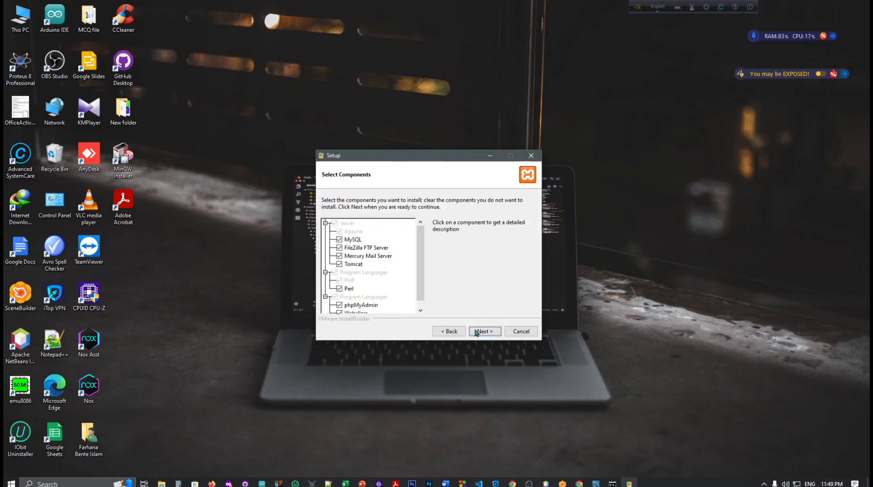
mouse_move(386, 287)
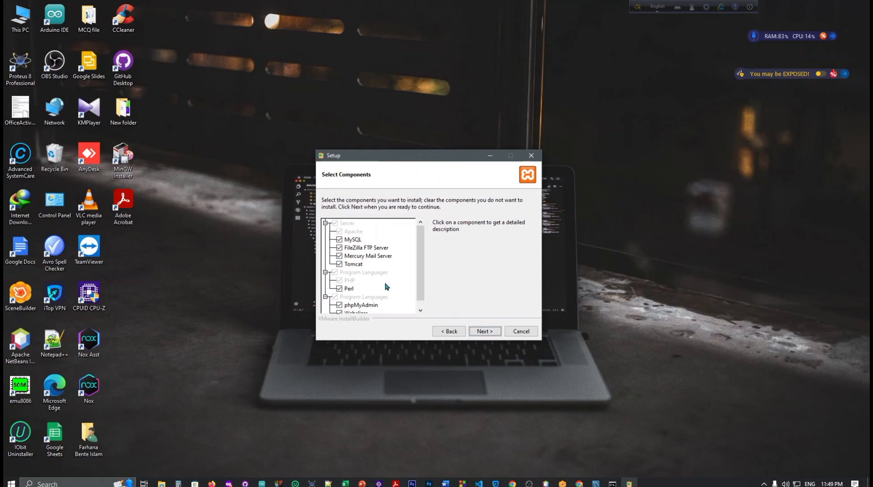
mouse_move(349, 260)
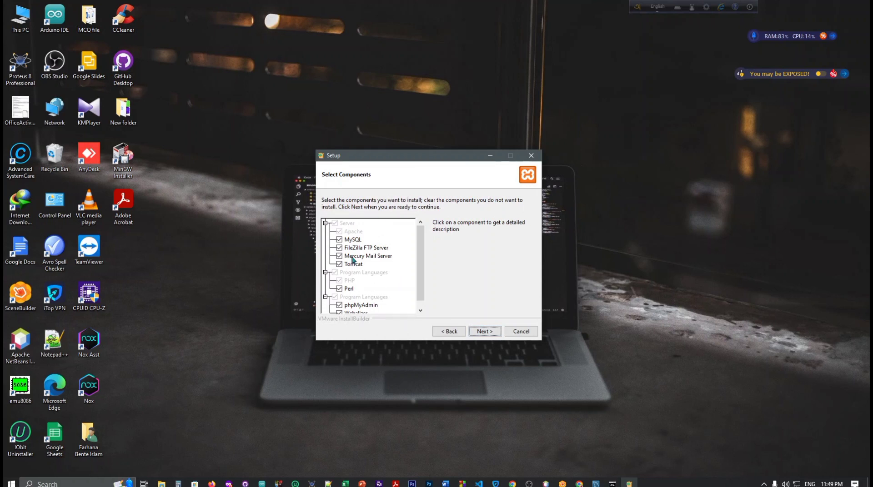
mouse_move(367, 256)
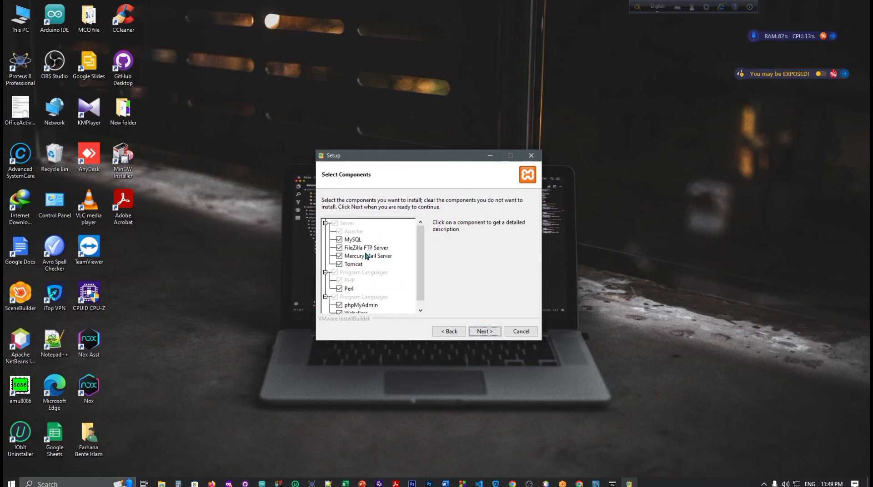
mouse_move(362, 279)
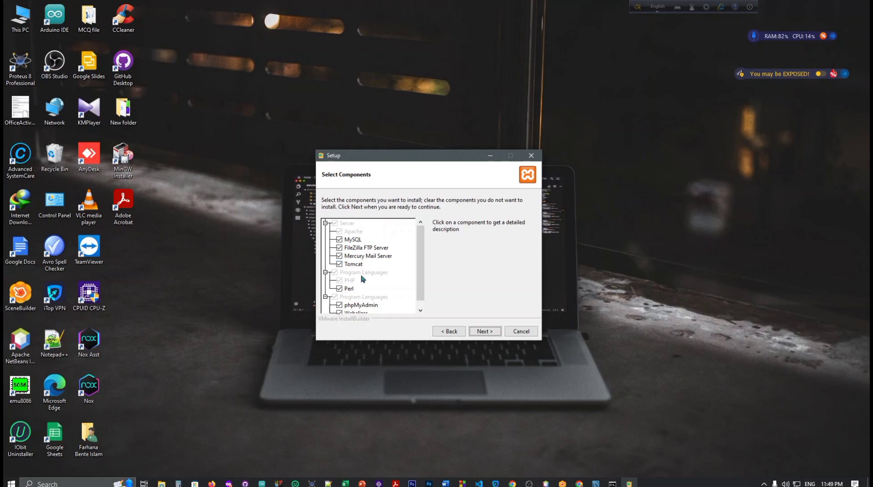
click(485, 331)
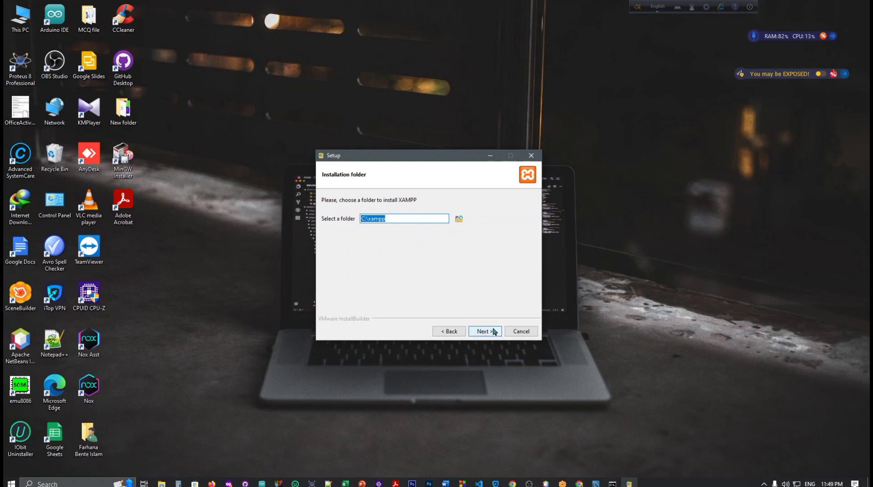
Try C:\xampp and another folder, both rejected as not empty.
click(484, 331)
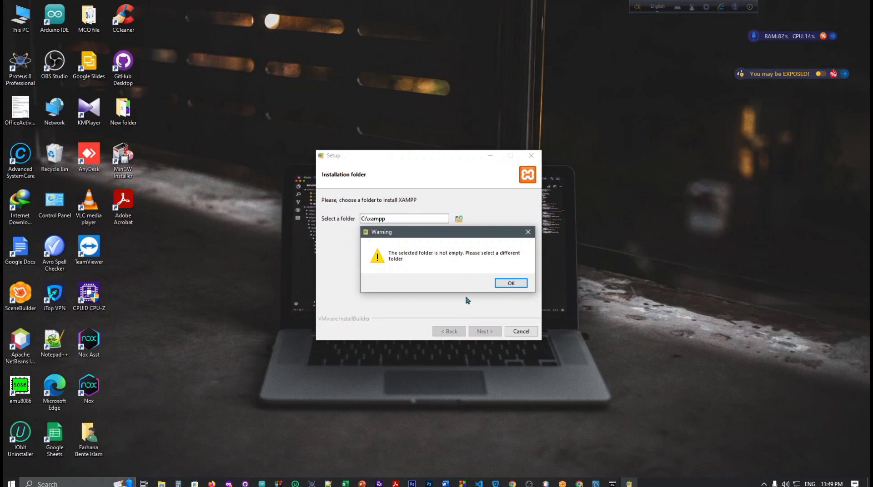
mouse_move(462, 262)
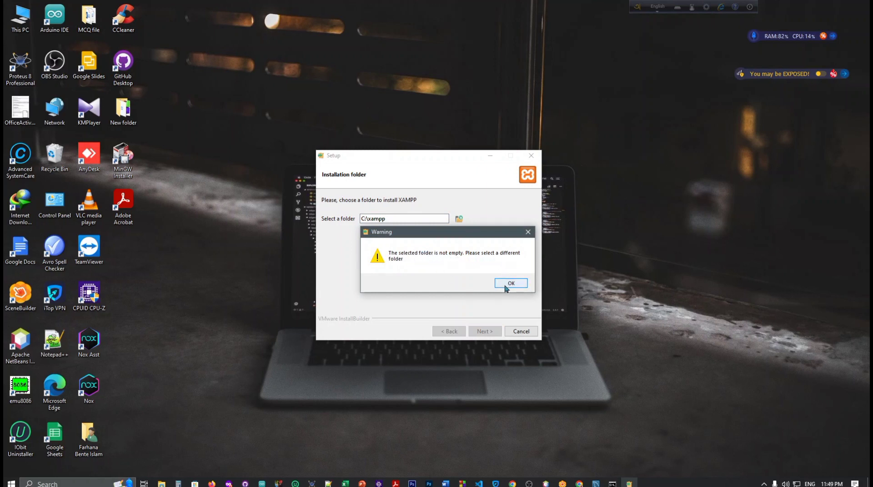
click(510, 283)
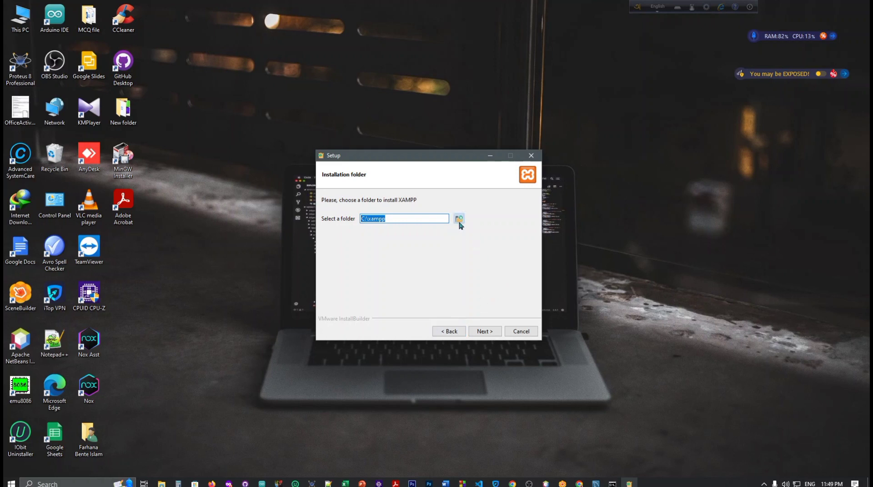
click(458, 218)
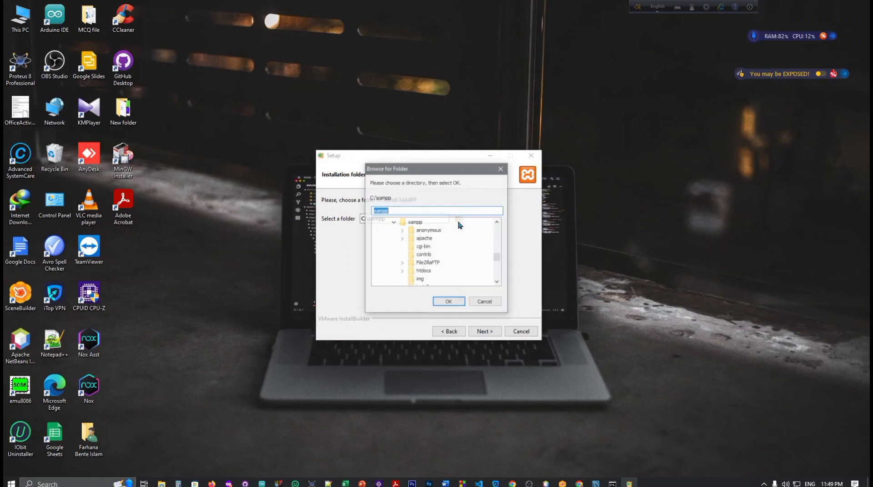
click(448, 301)
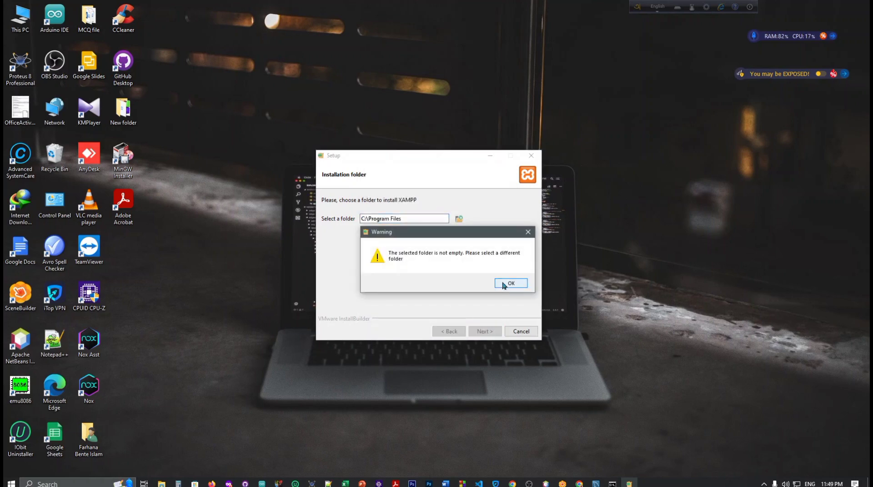
click(511, 283)
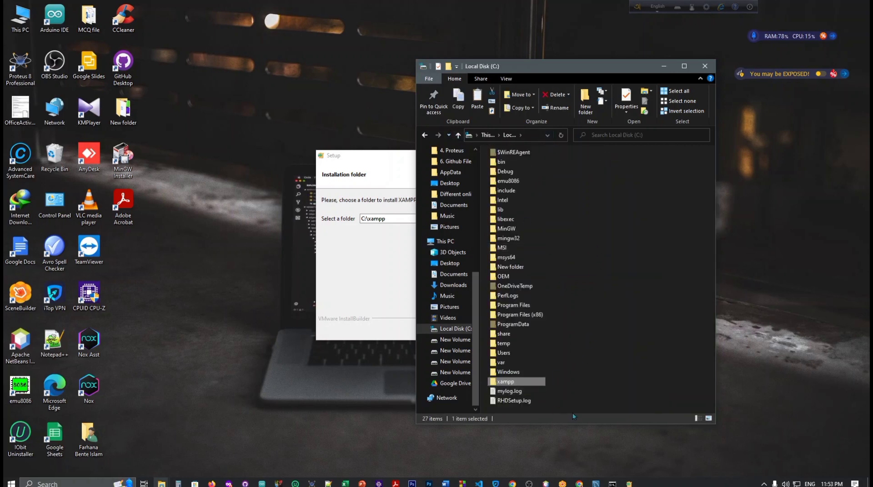
Create a new folder at the root of C: and name it starting 'Xamp'.
right_click(574, 417)
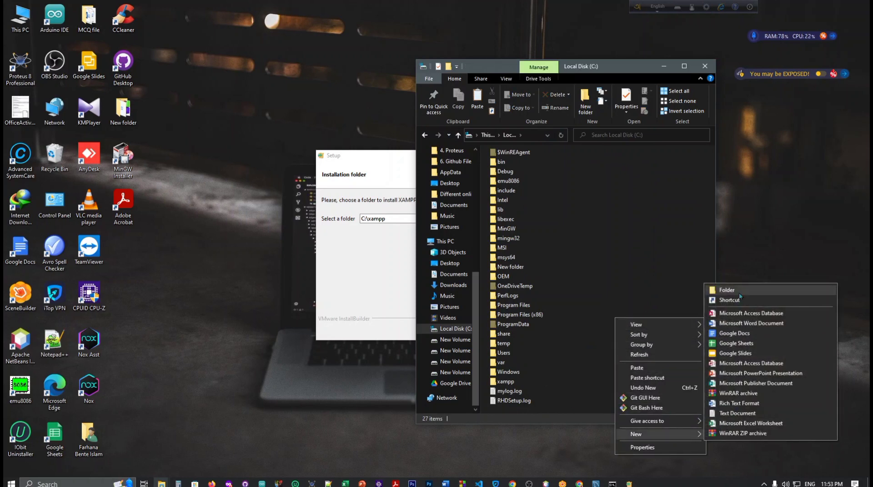
click(726, 290)
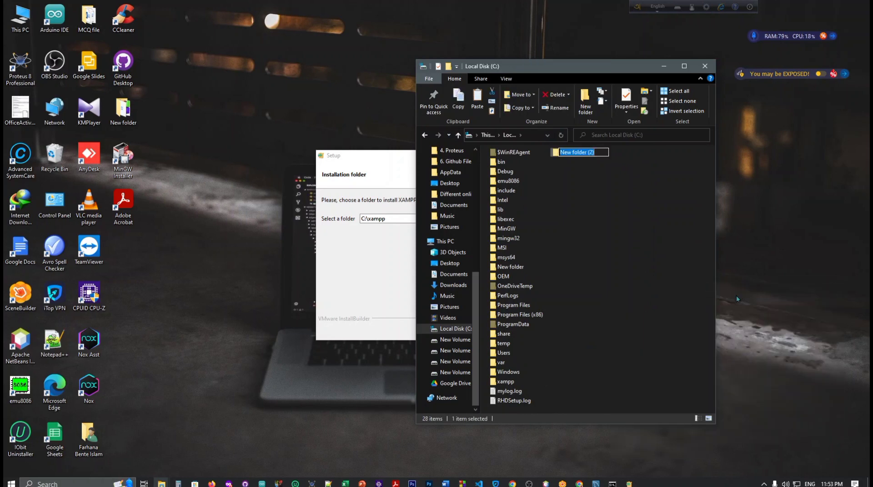
text(Xa)
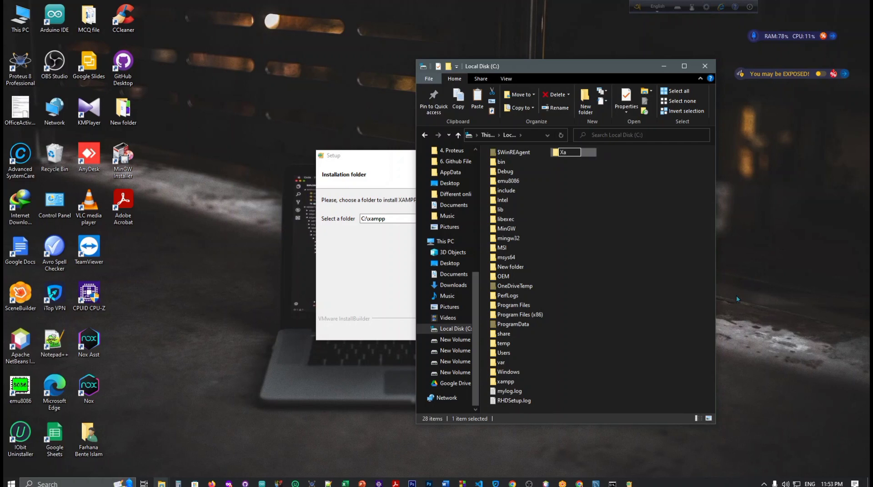
text(mp)
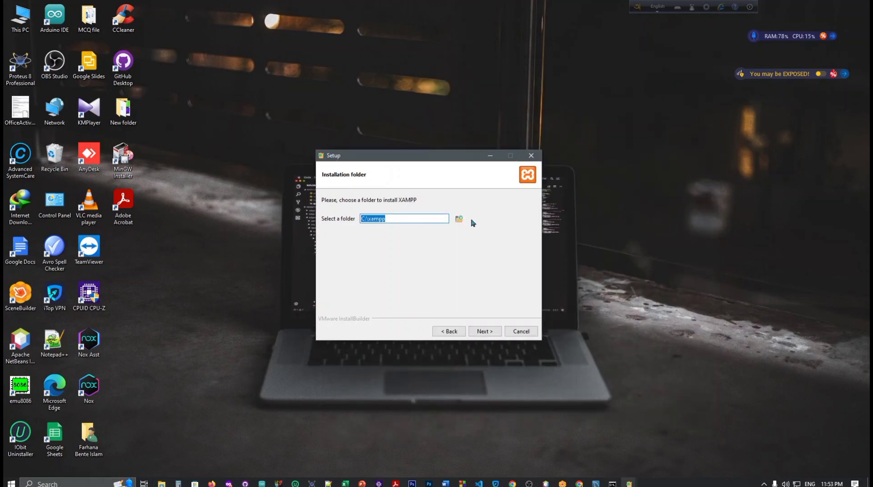
Select C:\Xampp1 as the installation folder and continue.
click(459, 219)
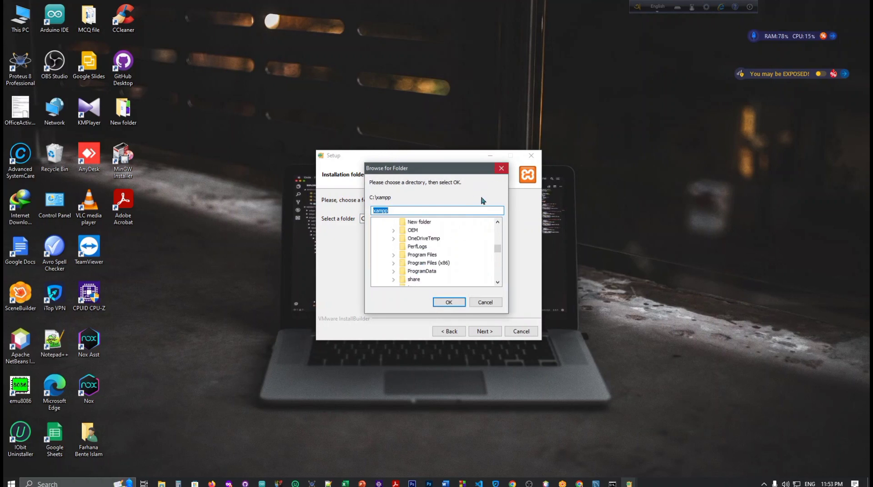
scroll(down, 3)
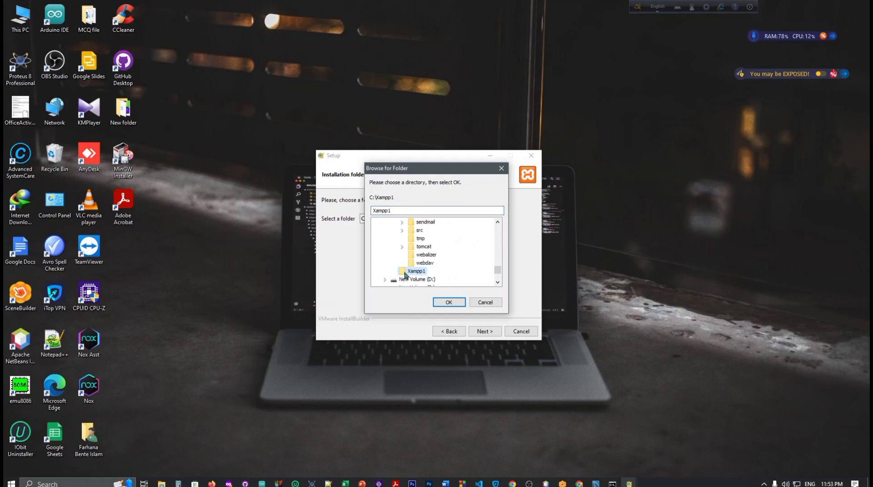
click(448, 302)
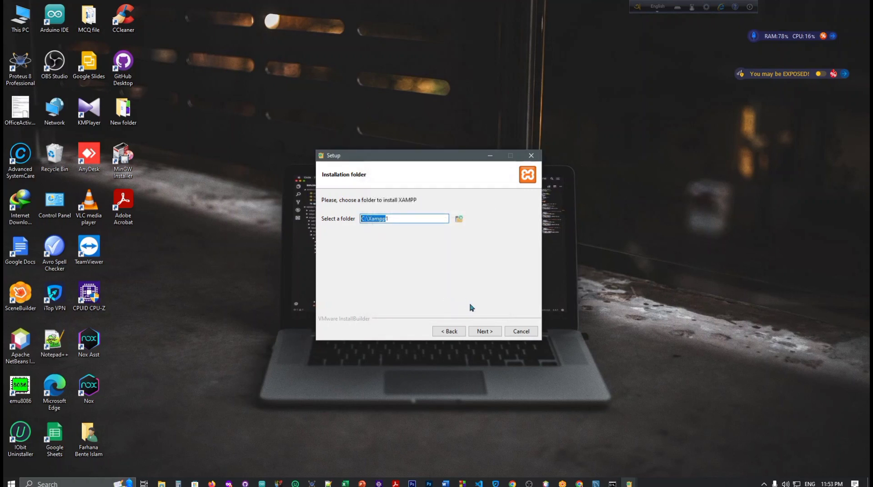
mouse_move(452, 346)
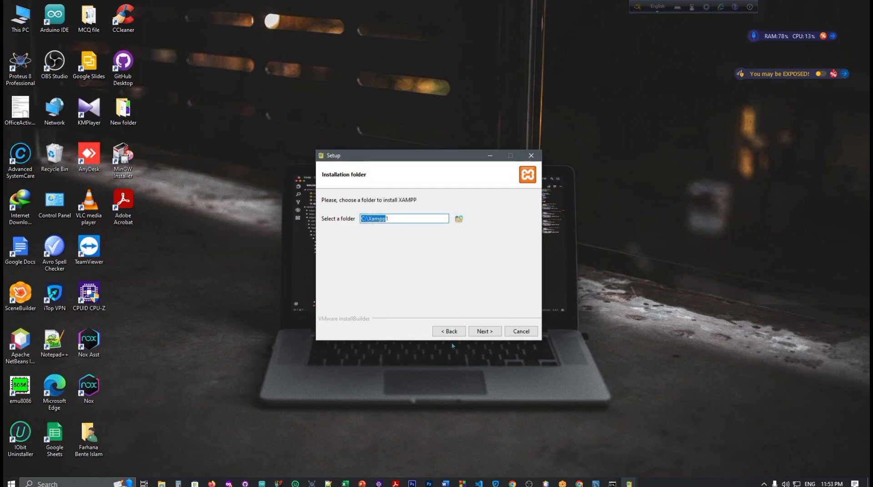
click(484, 331)
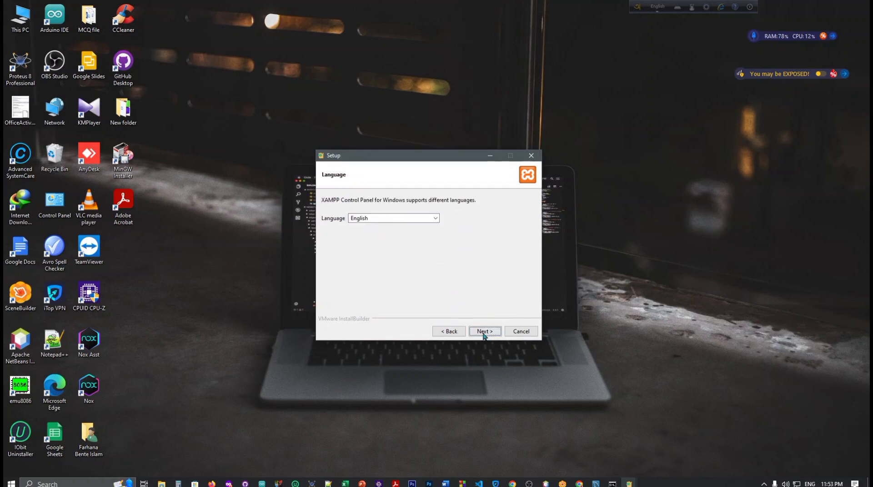
Keep English as the language and start the installation.
click(485, 332)
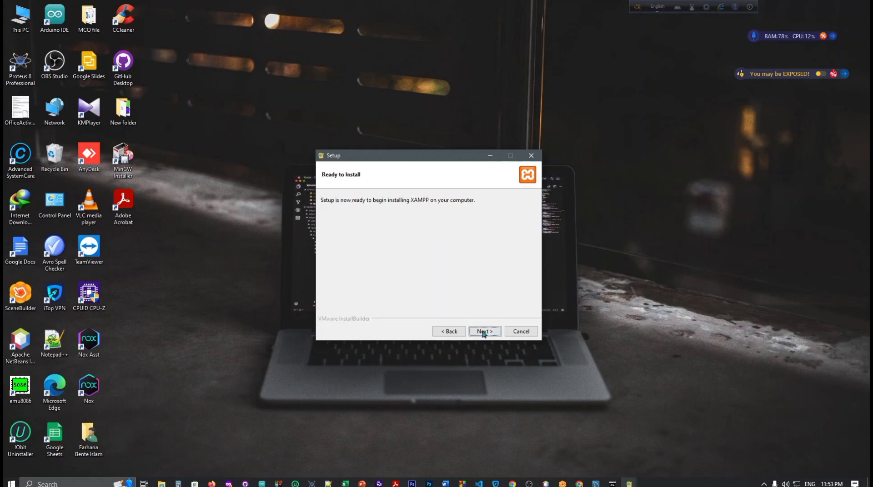
click(485, 331)
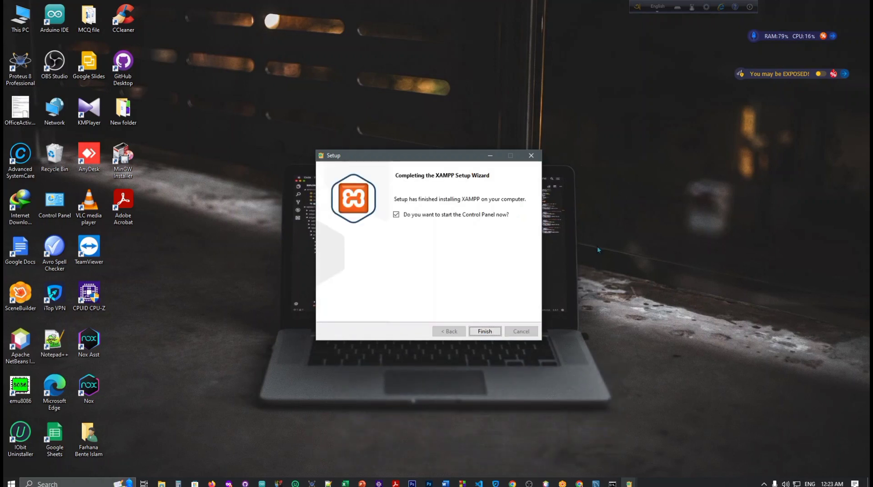
mouse_move(338, 230)
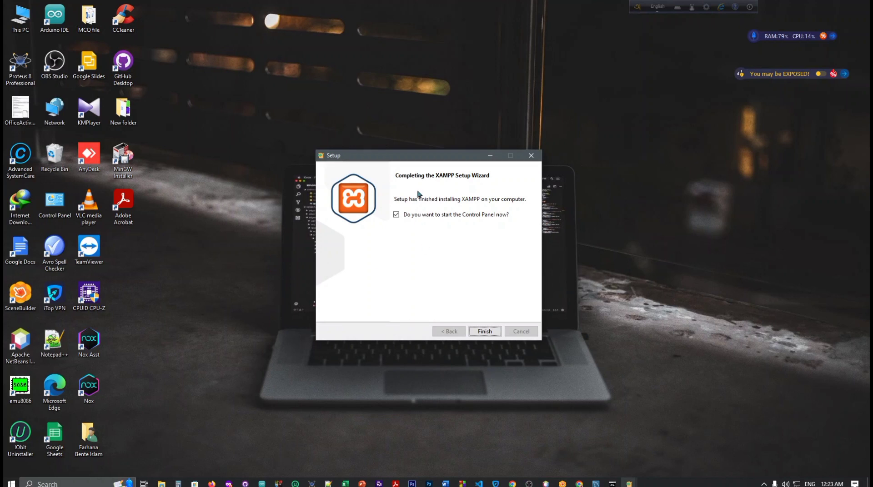
mouse_move(479, 232)
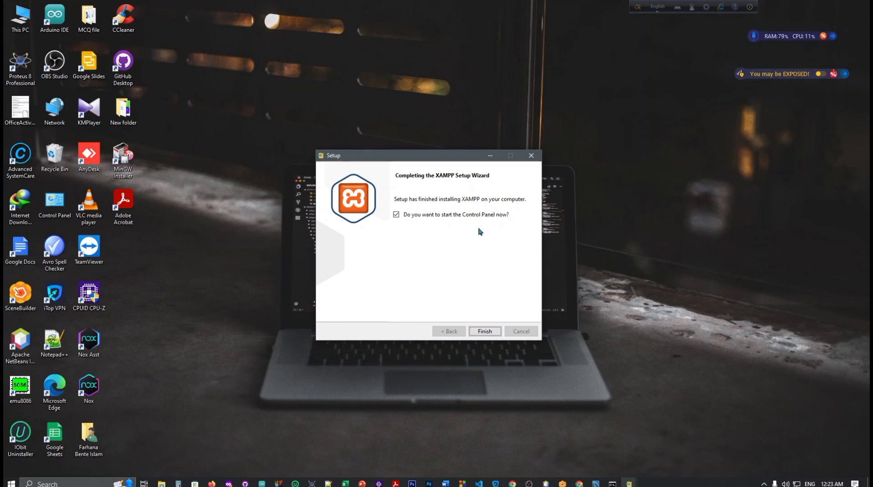
mouse_move(493, 230)
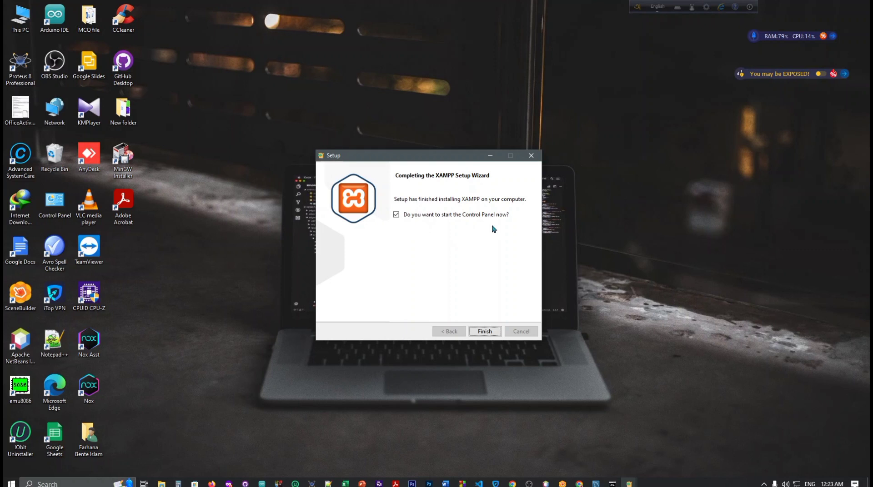
mouse_move(495, 207)
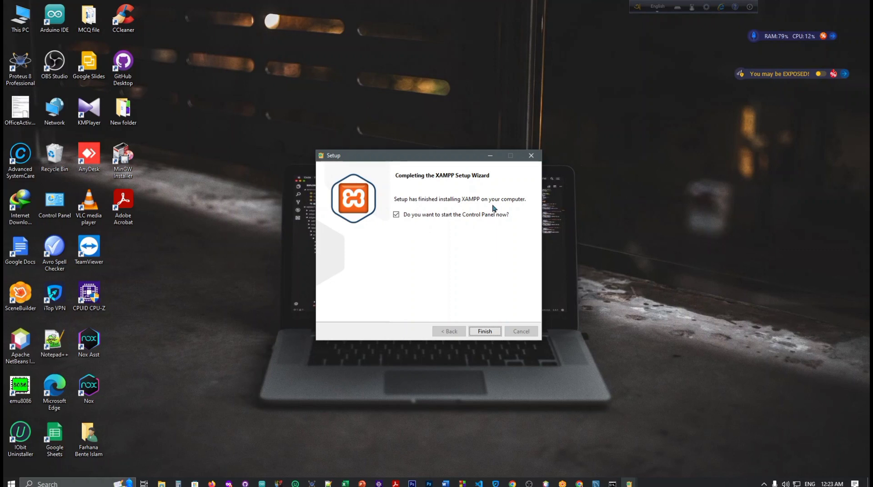
Keep 'start the Control Panel now' checked and finish the wizard.
click(396, 214)
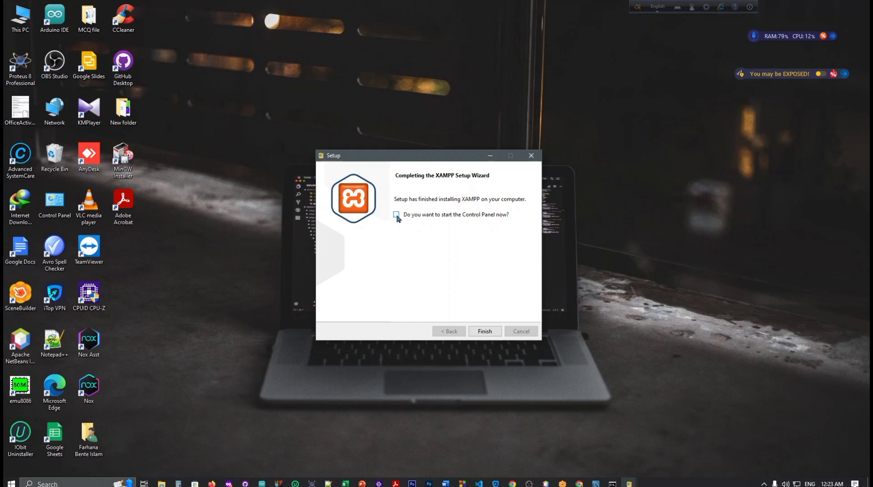
click(395, 215)
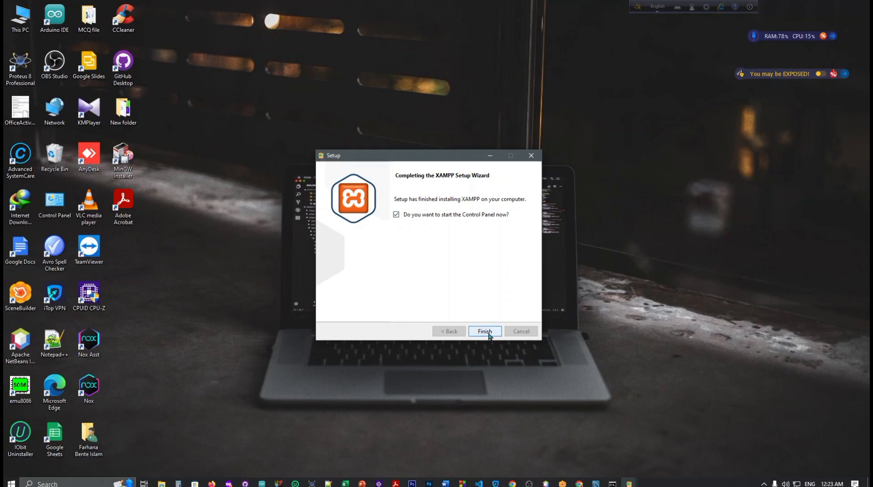
click(484, 332)
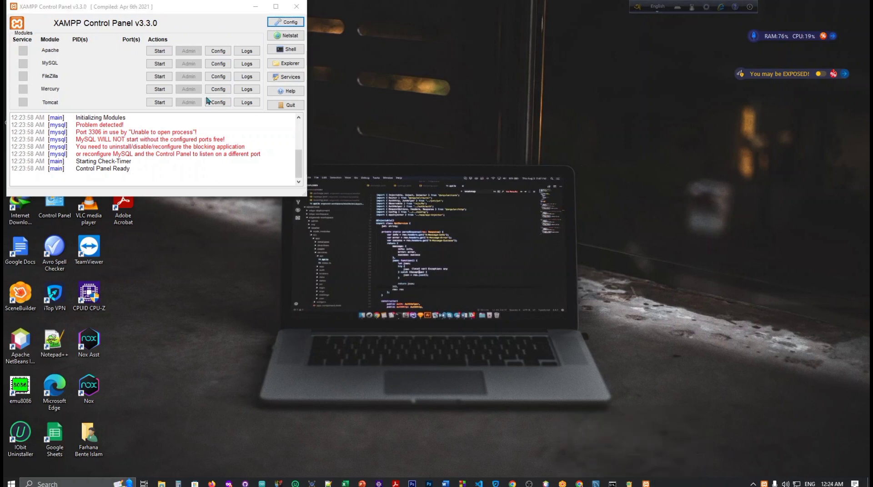
Start Apache and MySQL, and allow Apache through the Windows firewall.
click(159, 50)
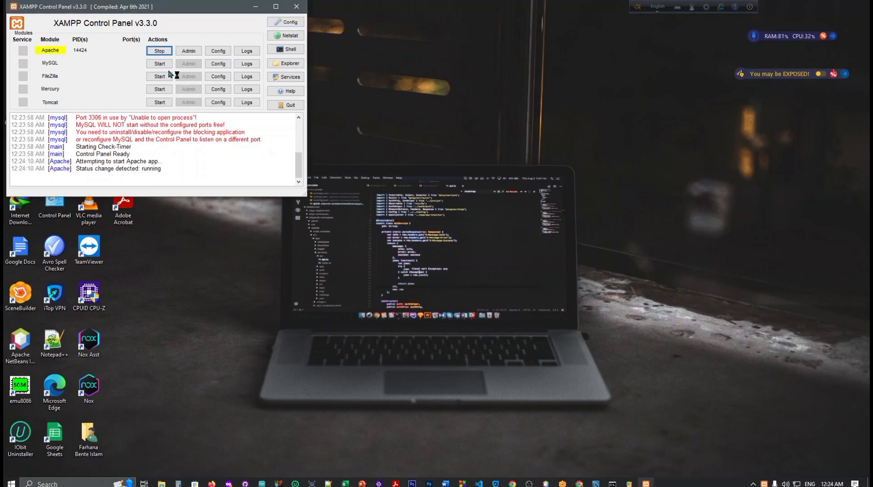
click(159, 63)
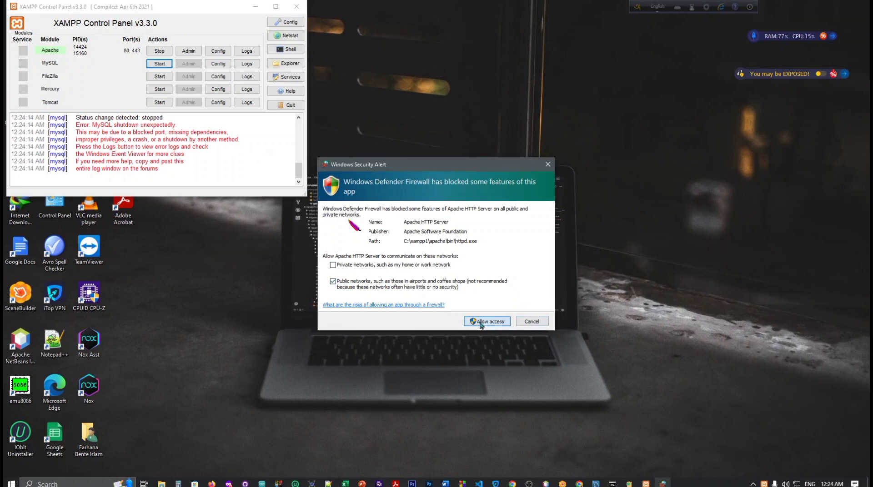
click(486, 322)
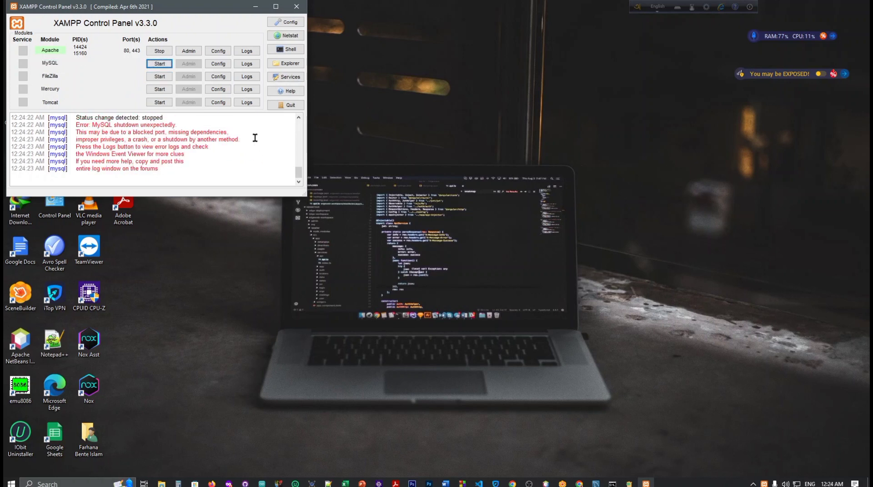
mouse_move(230, 122)
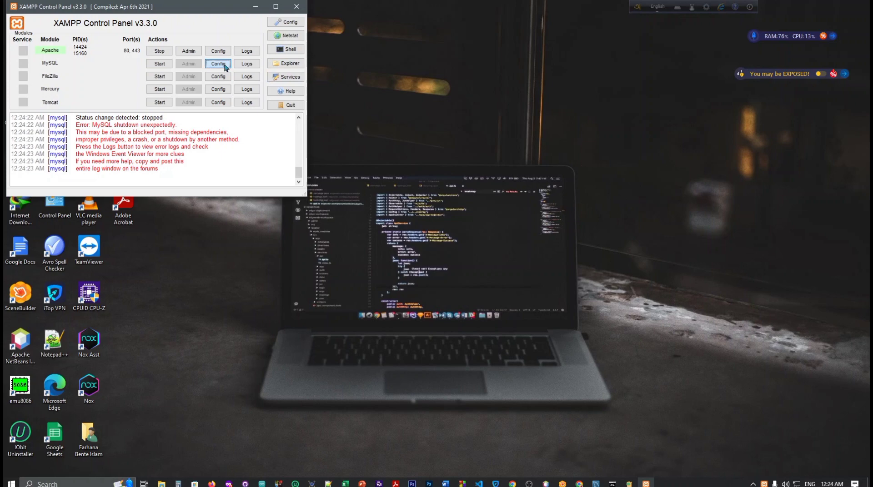
Change both port=3306 entries in my.ini to 4306 and save the file.
click(218, 63)
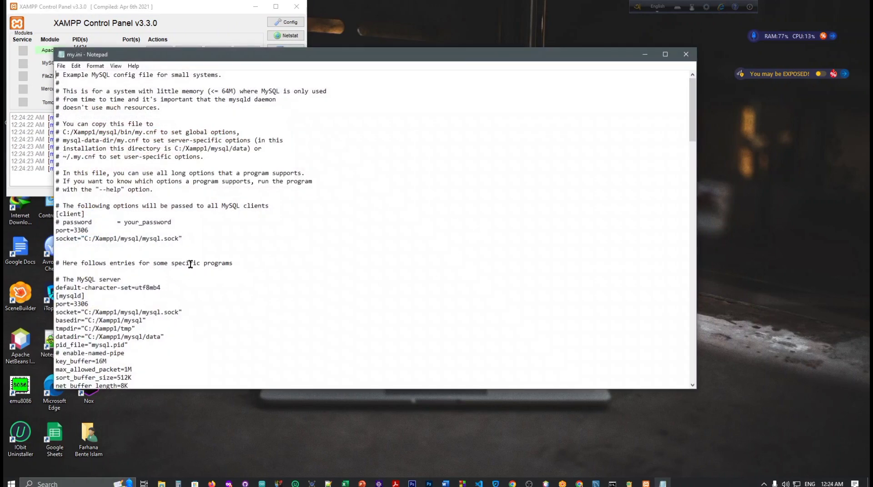
scroll(down, 3)
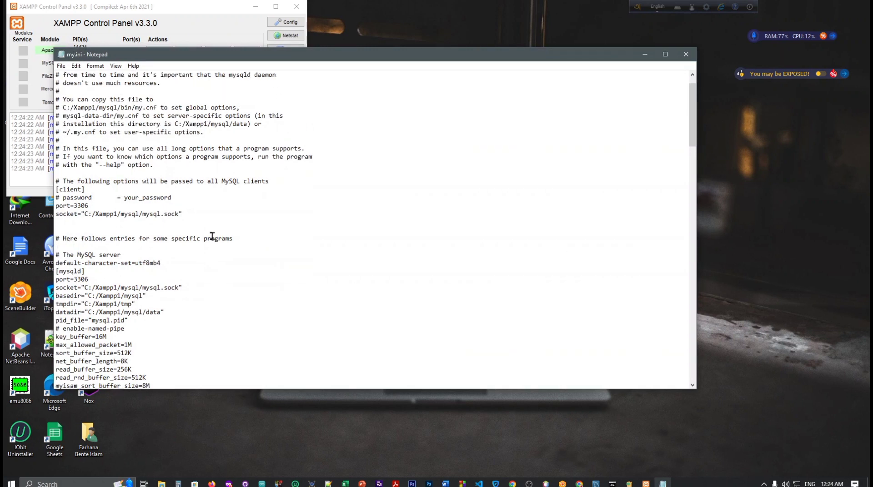
click(90, 206)
text(4)
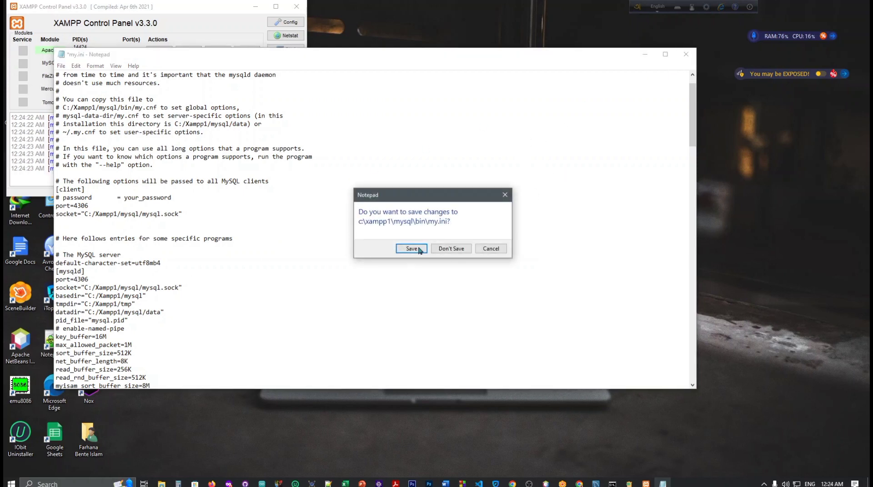
click(411, 249)
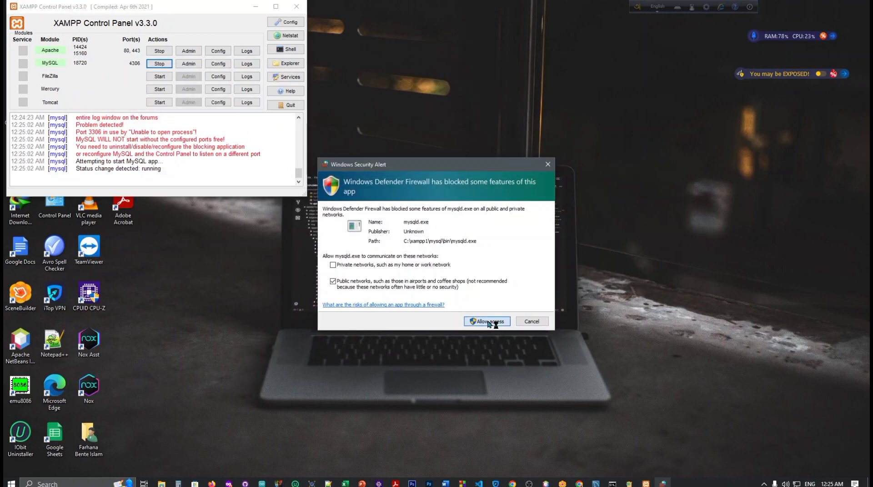
Allow mysqld.exe through the firewall and connect phpMyAdmin to the MariaDB server at 127.0.0.1:4306.
click(486, 322)
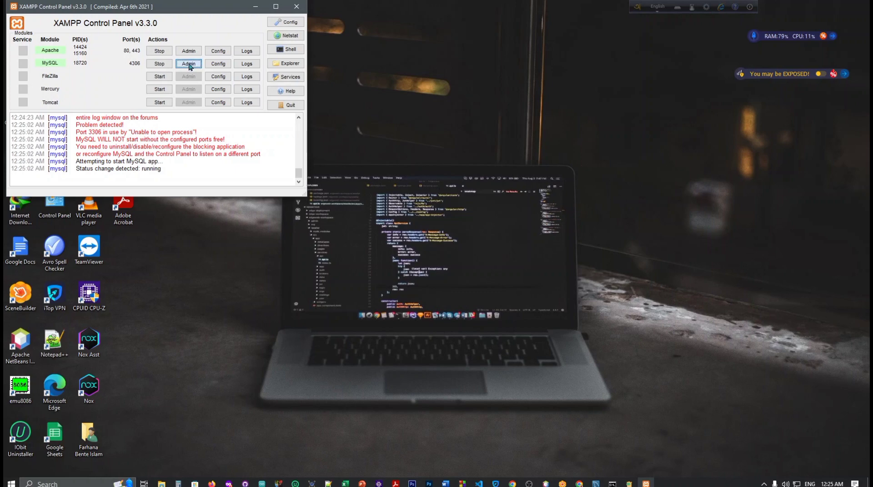
click(188, 64)
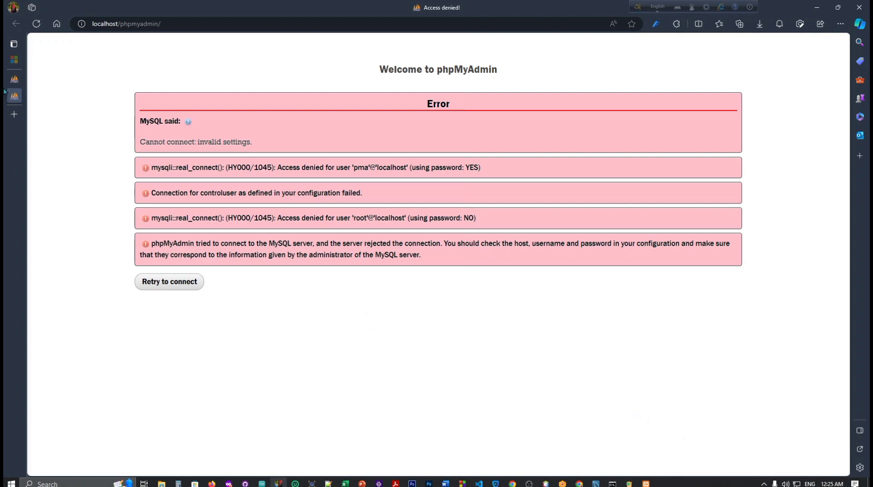
click(169, 281)
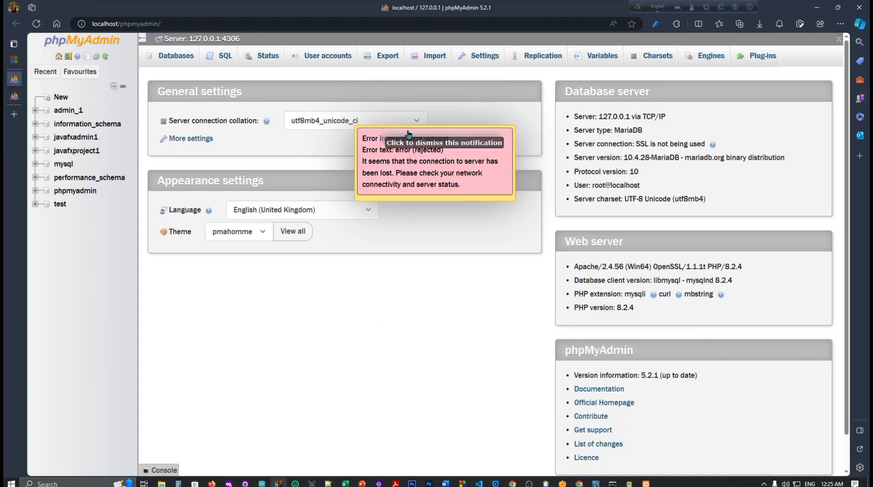
mouse_move(33, 122)
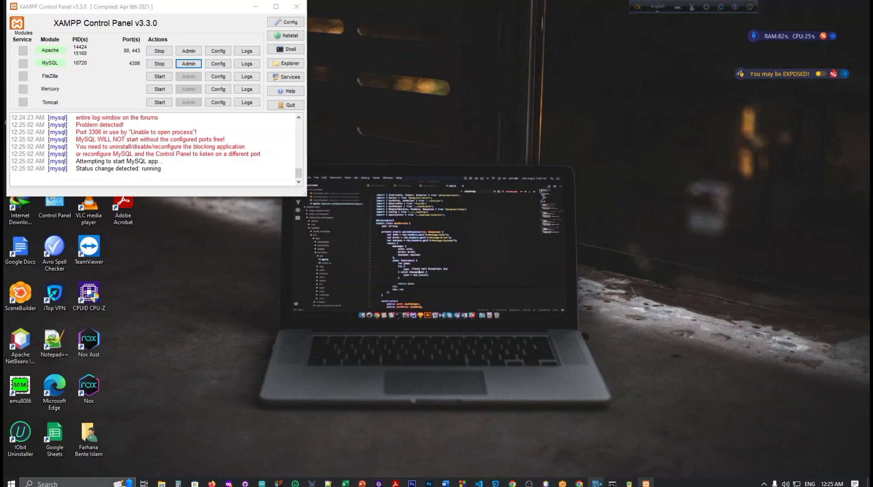
mouse_move(732, 310)
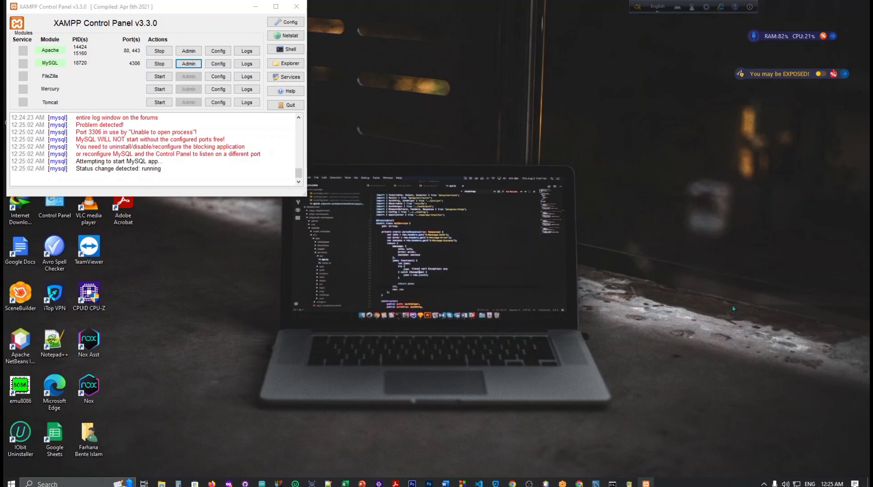
Bring up MySQL Workbench on its welcome screen.
click(188, 63)
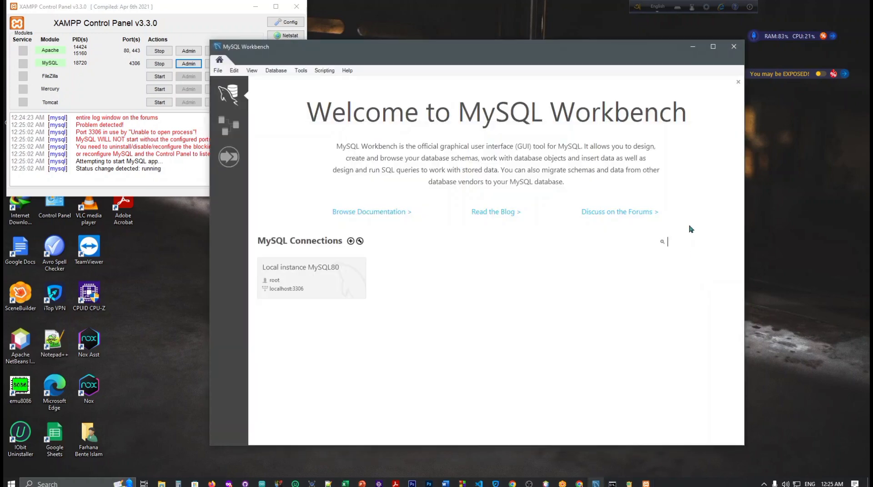
mouse_move(123, 74)
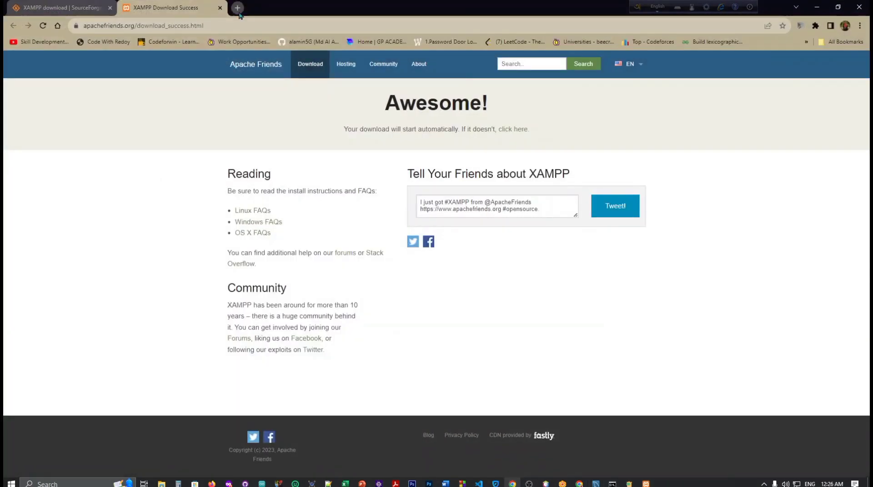
Open localhost/phpmyadmin in a new tab, restart Apache and MySQL, and retry connecting.
click(236, 8)
text(localhost/phpmyadmin/)
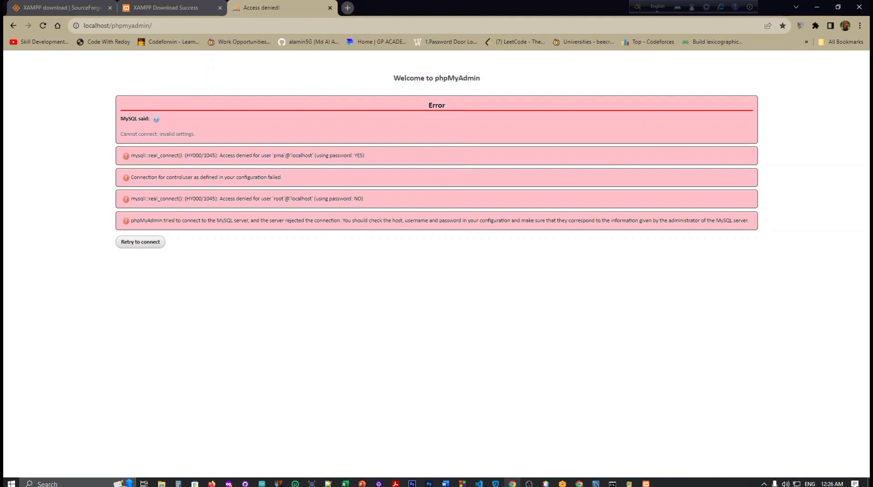
click(140, 242)
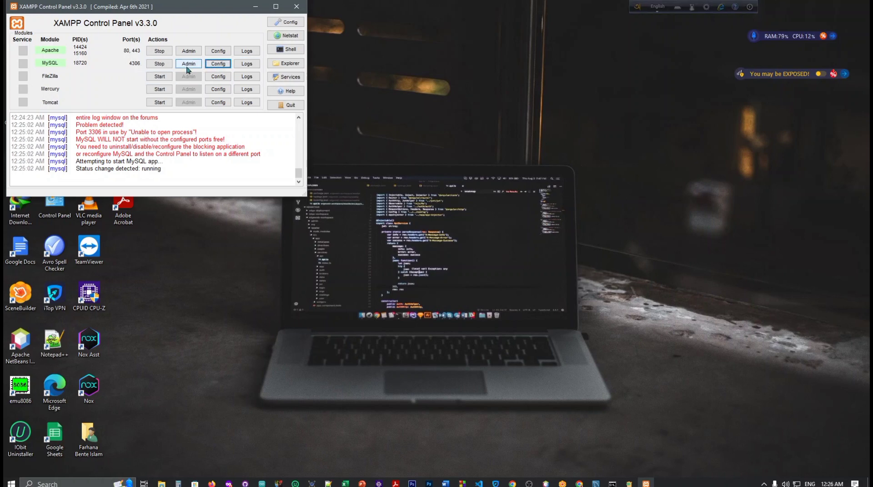
click(188, 63)
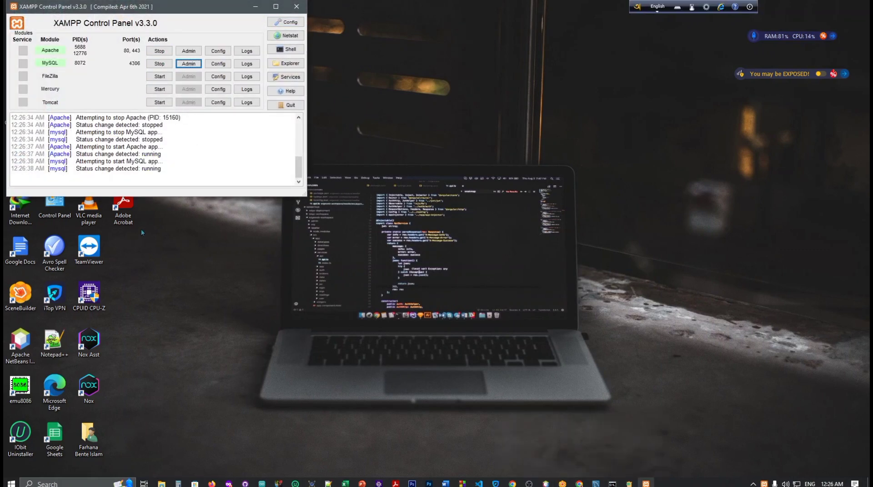
mouse_move(171, 241)
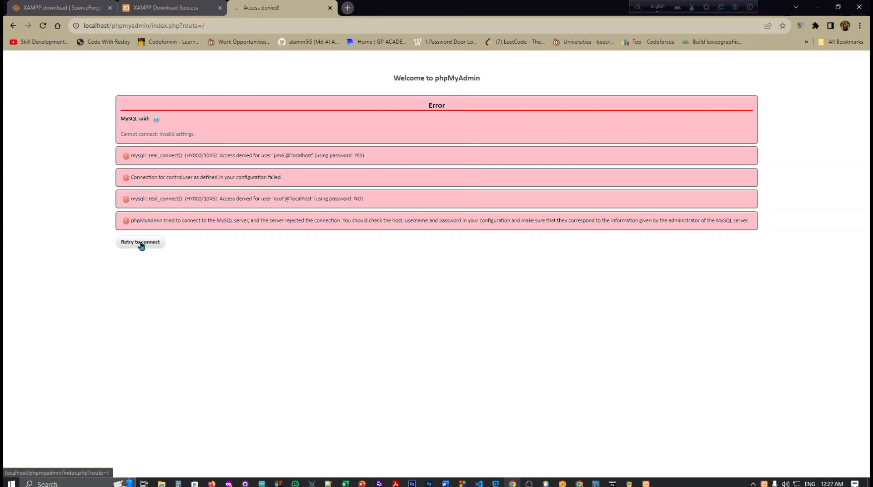
mouse_move(4, 262)
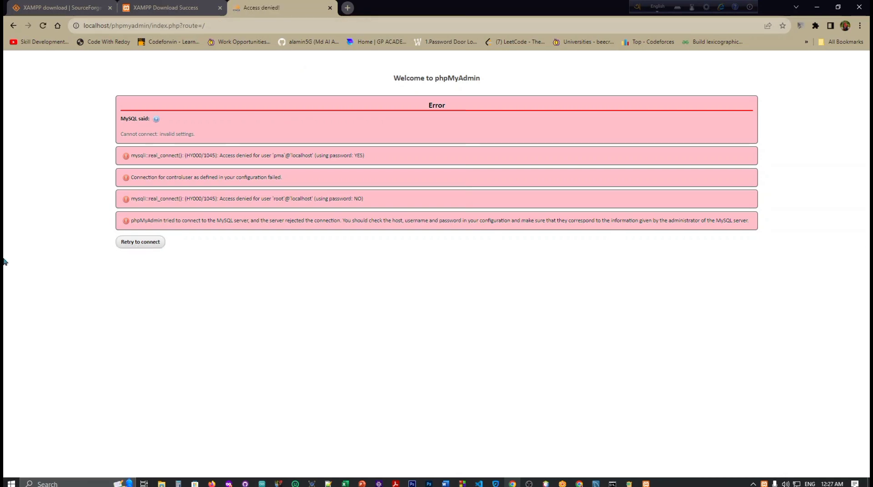
click(156, 26)
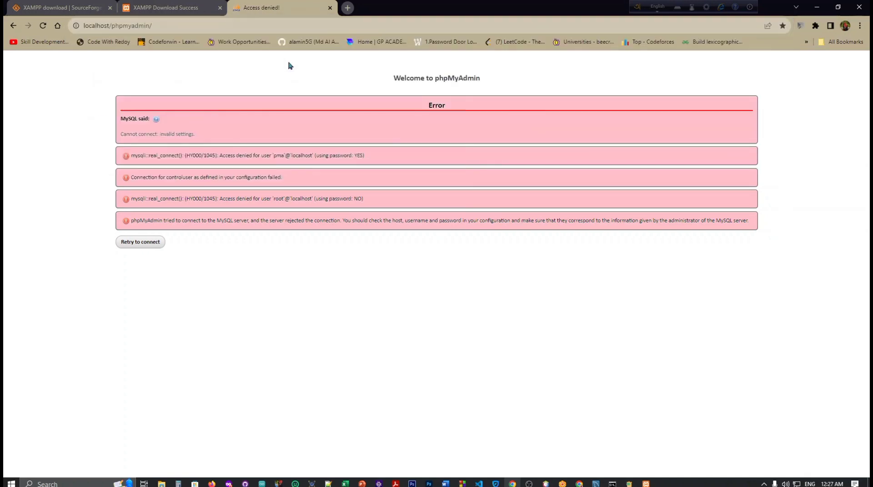
mouse_move(360, 227)
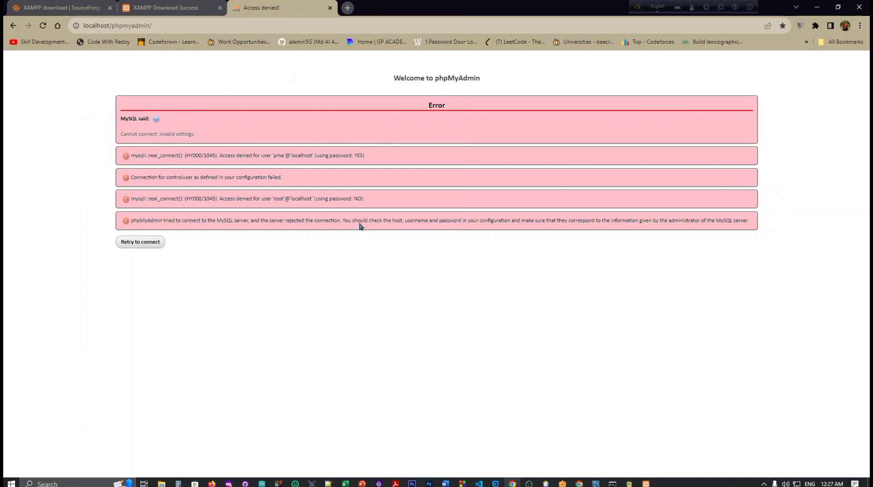
mouse_move(193, 134)
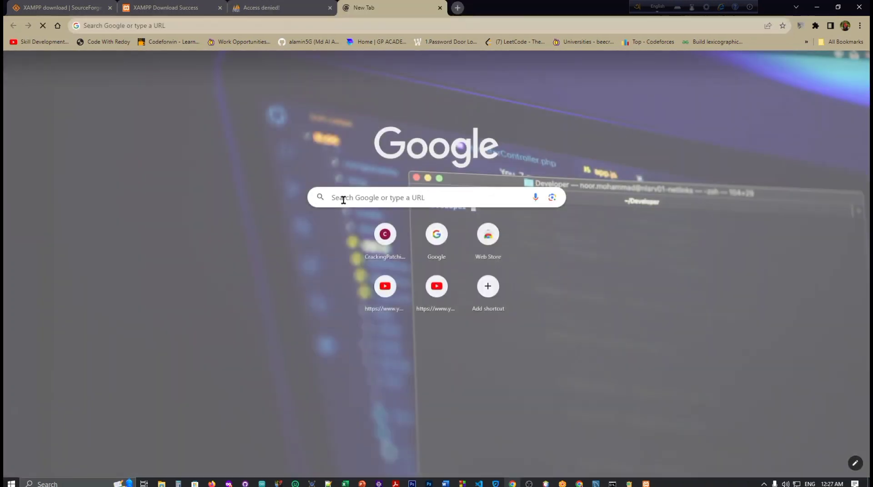
text(Cannot connect: invalid settings.)
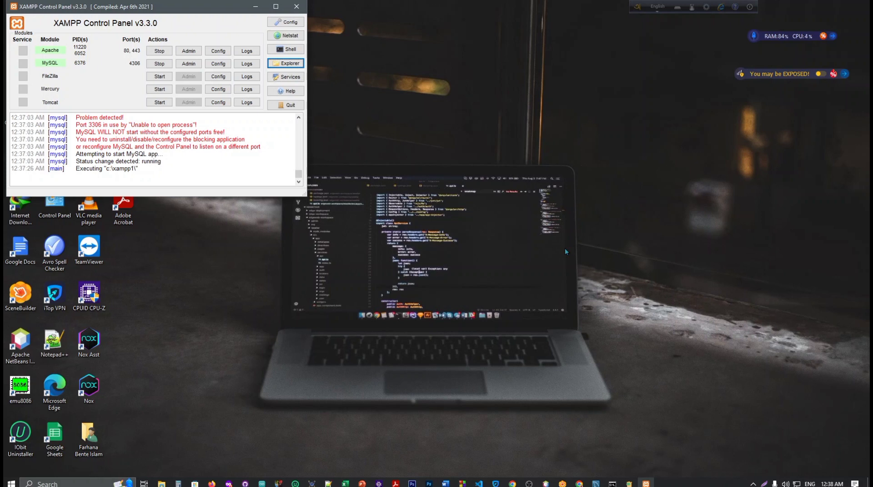
mouse_move(140, 67)
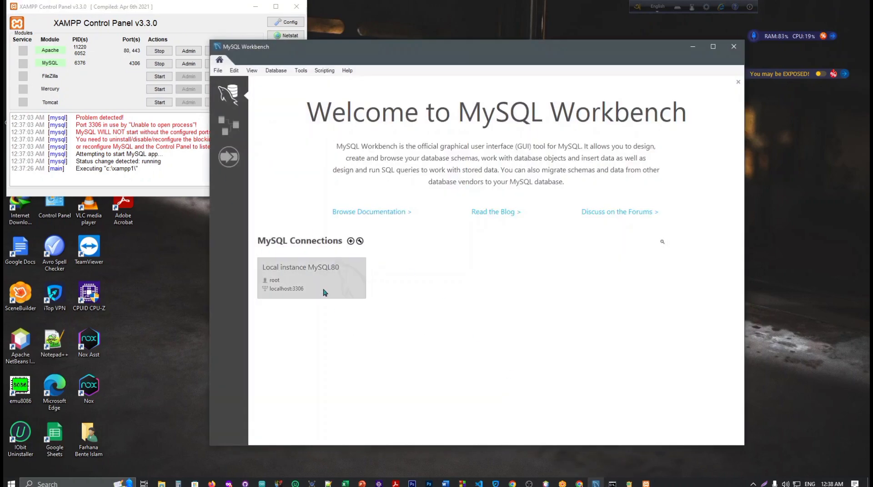
mouse_move(303, 293)
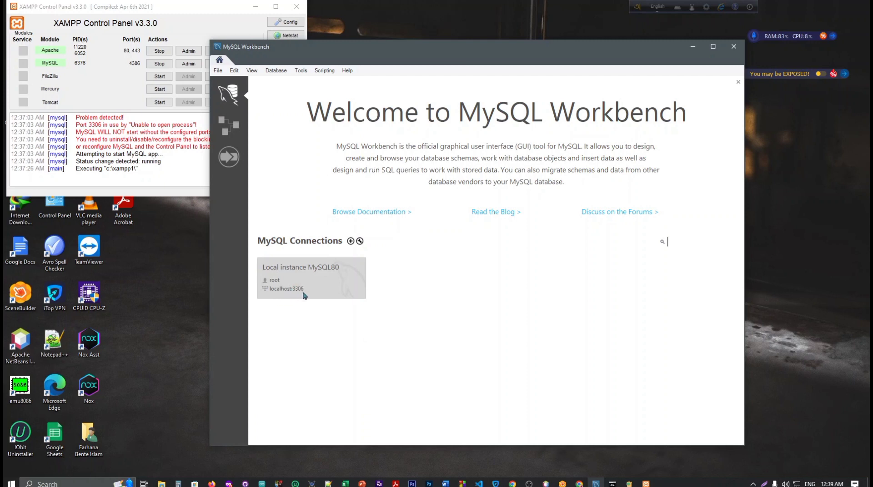
mouse_move(689, 64)
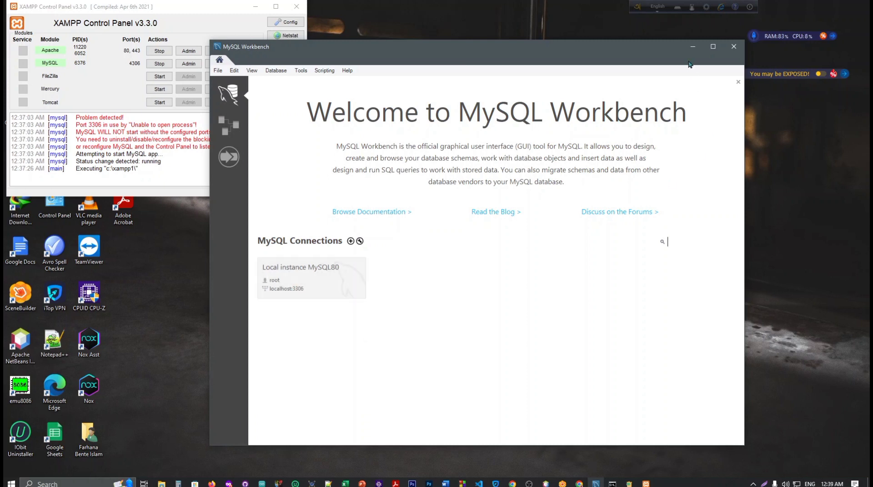
mouse_move(692, 49)
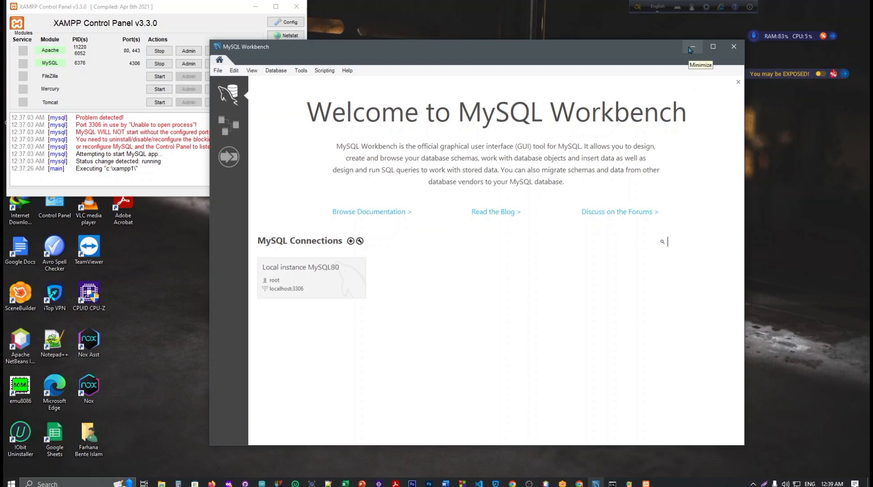
click(692, 47)
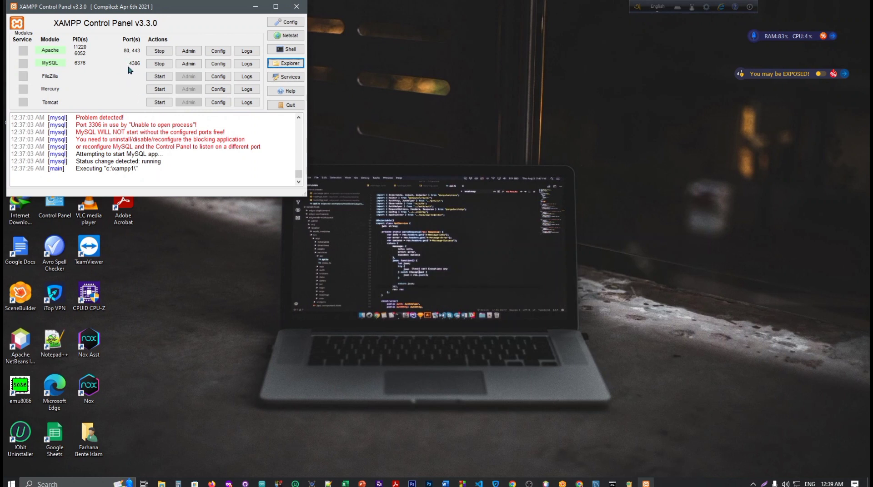
mouse_move(474, 285)
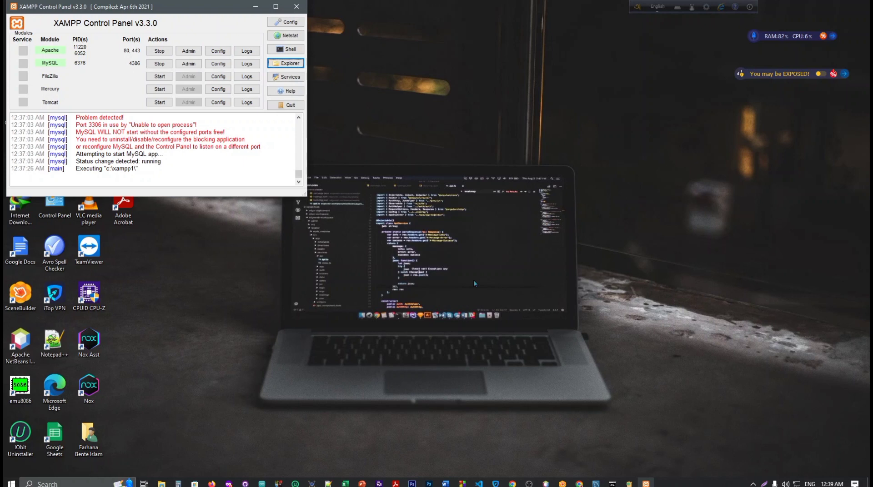
mouse_move(476, 284)
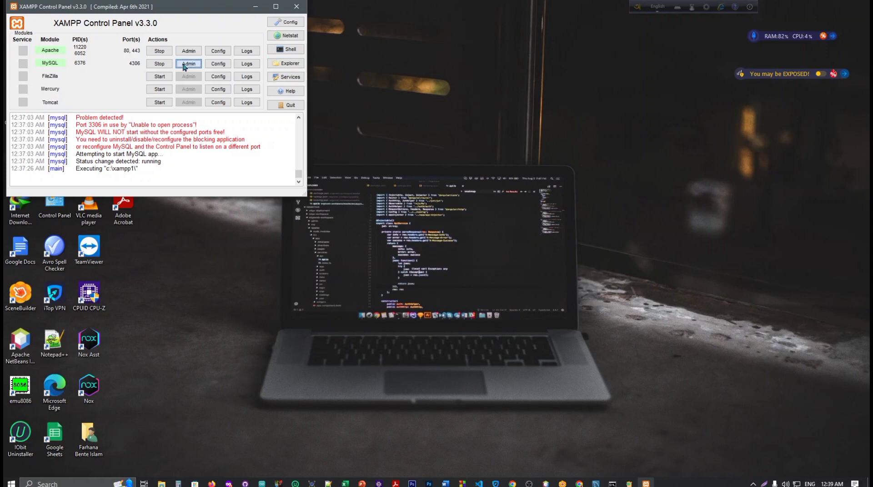
View the five databases and root user accounts in phpMyAdmin, then stop Apache and MySQL.
click(187, 64)
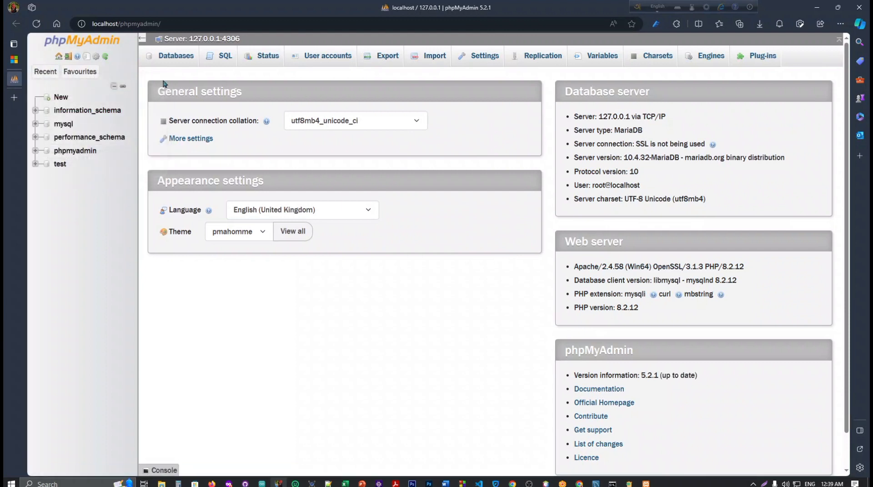
click(176, 55)
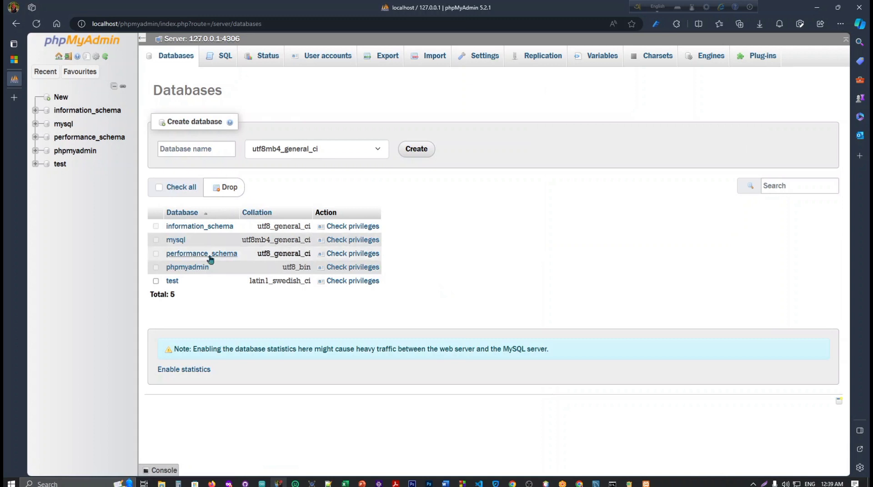
mouse_move(408, 203)
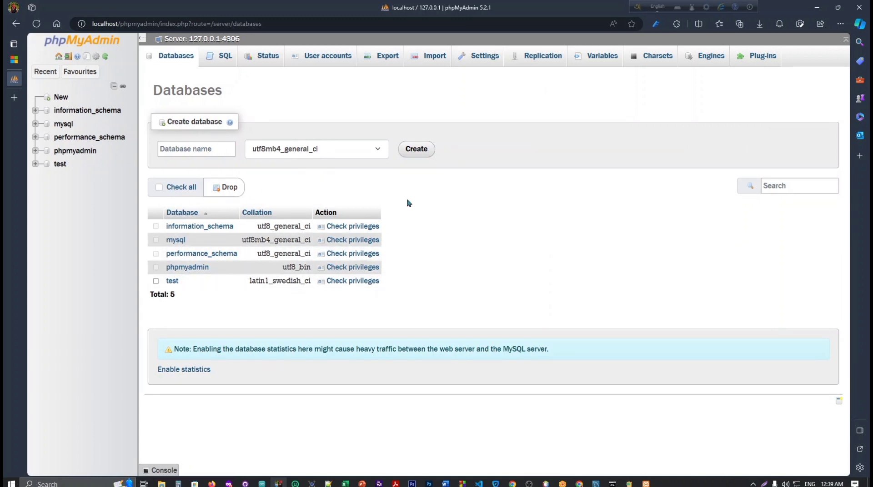
click(327, 55)
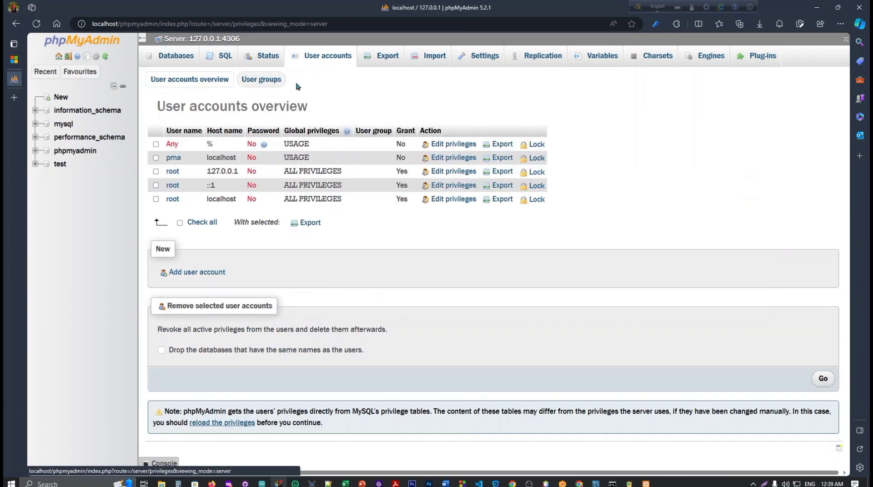
mouse_move(347, 212)
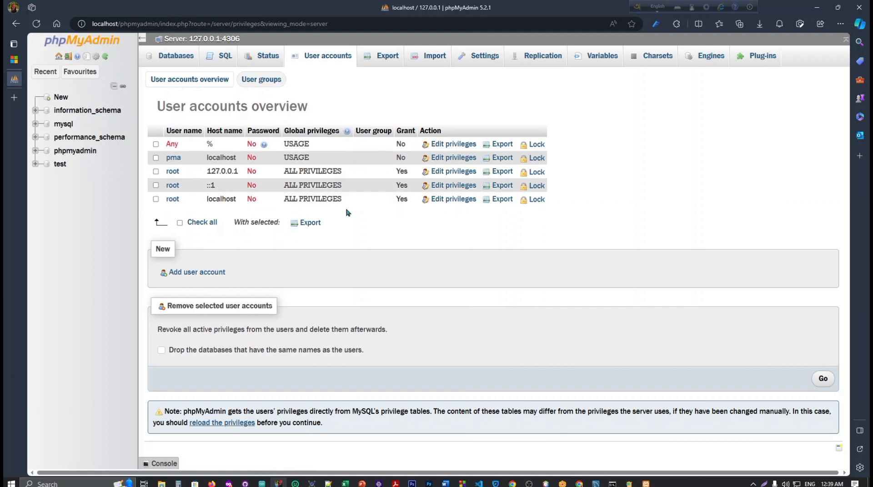
mouse_move(198, 271)
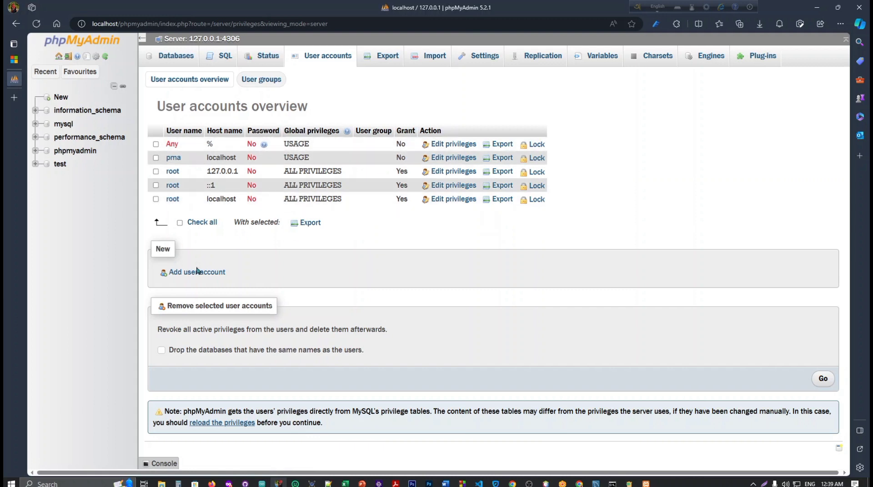
mouse_move(323, 275)
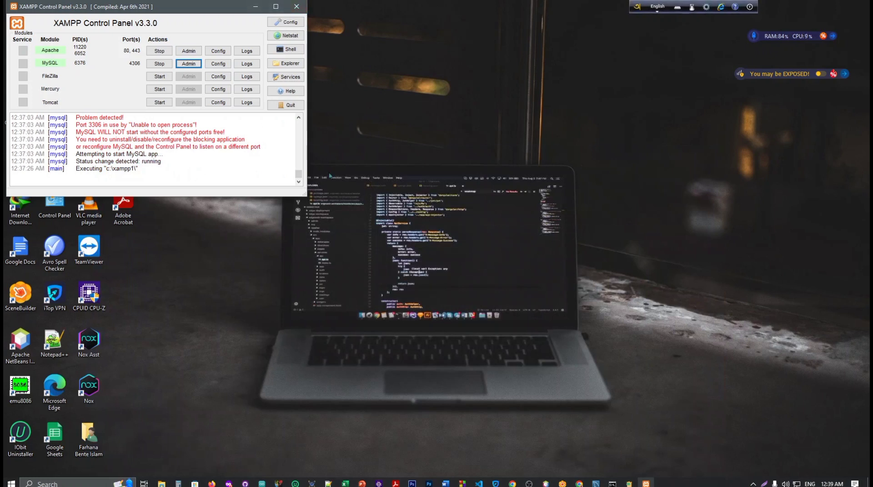
click(159, 51)
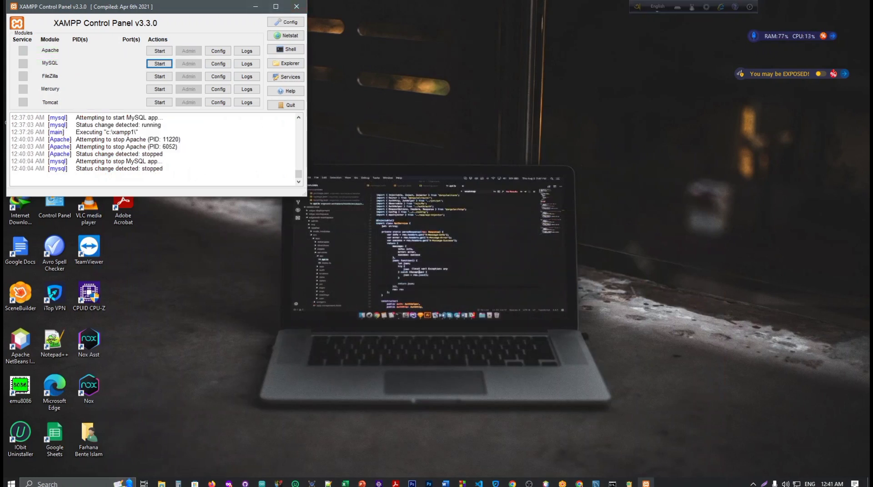